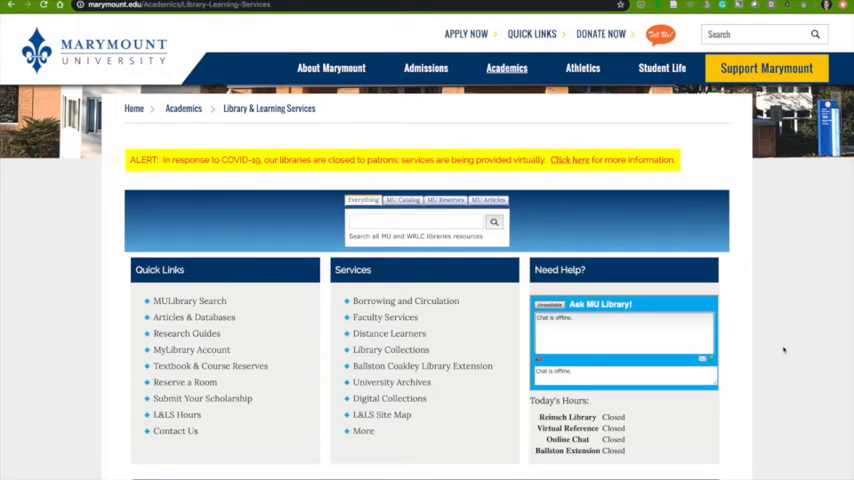
pyautogui.moveTo(806, 340)
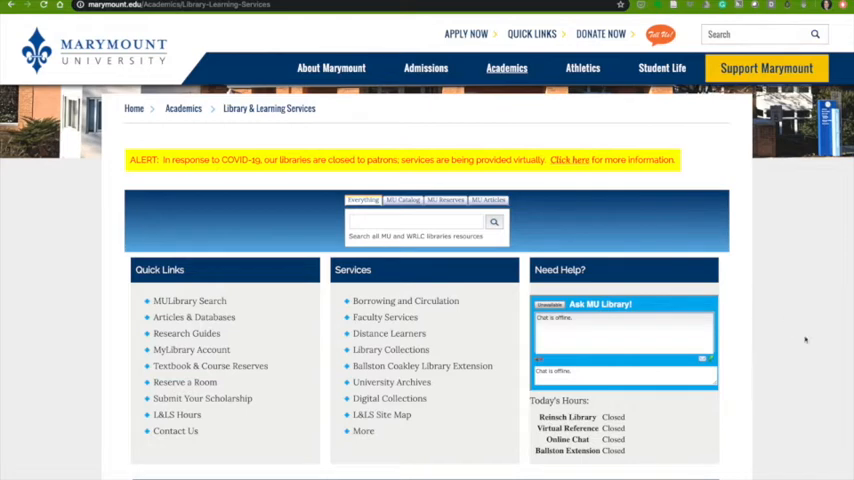
pyautogui.moveTo(766, 344)
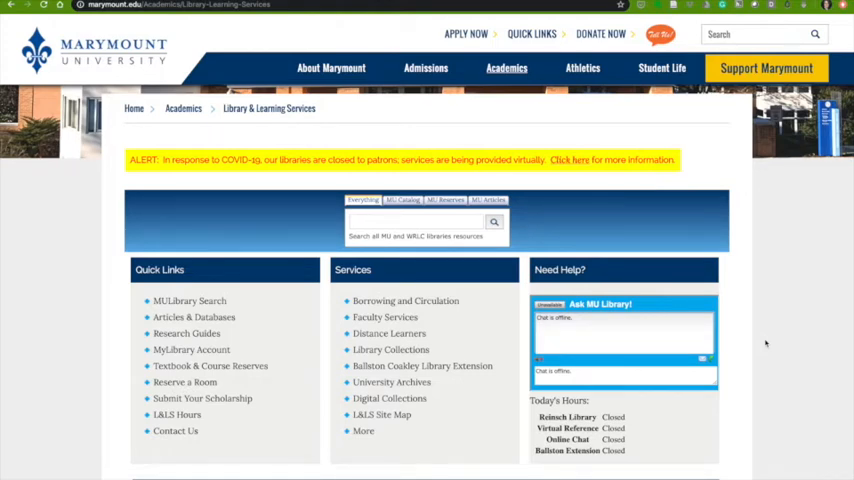
pyautogui.moveTo(462, 300)
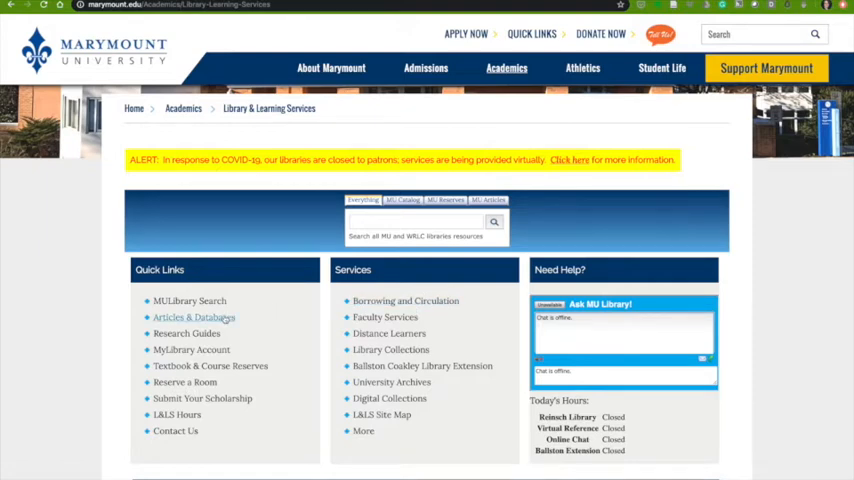
pyautogui.moveTo(192, 316)
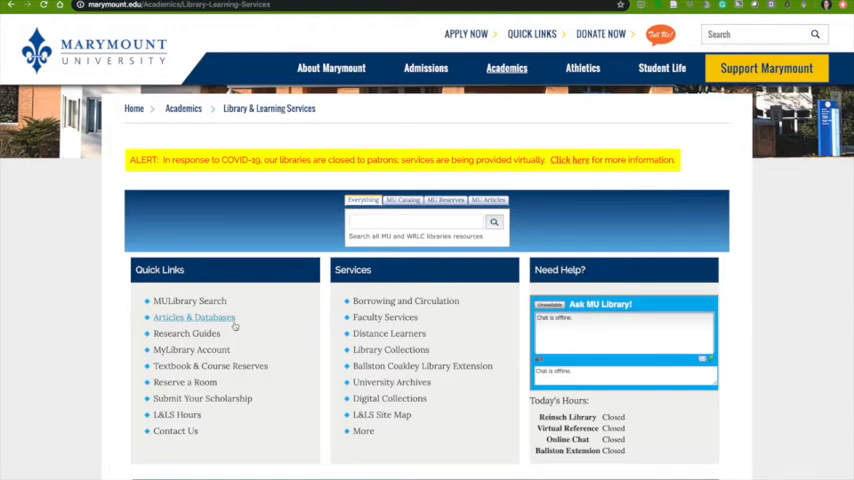
# Show the Literature and Language subject list from Articles & Databases in Marymount LibGuides
pyautogui.click(194, 316)
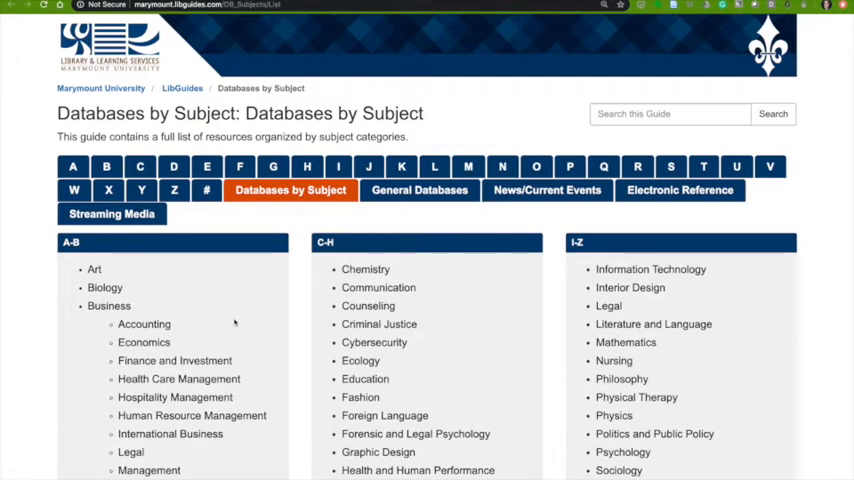
pyautogui.moveTo(296, 272)
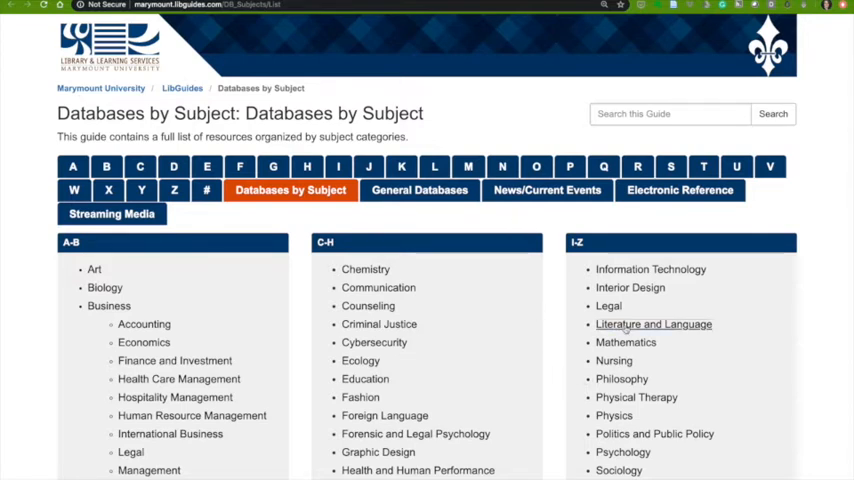
pyautogui.click(654, 324)
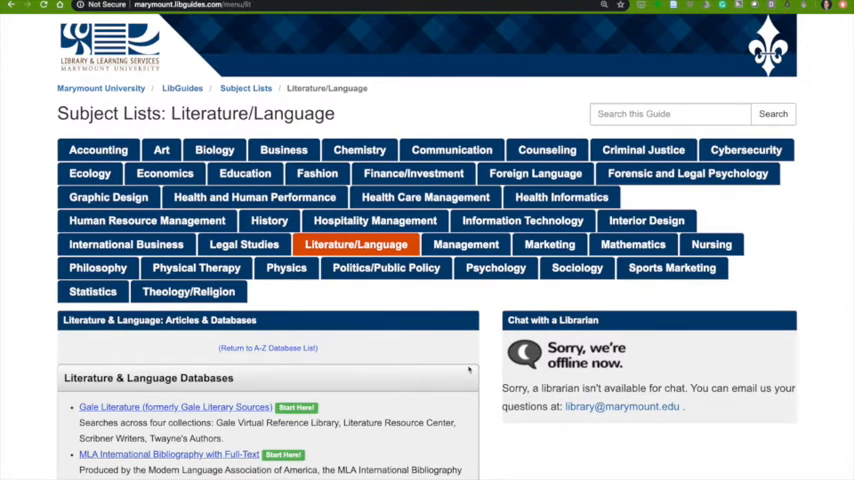
pyautogui.scroll(-3)
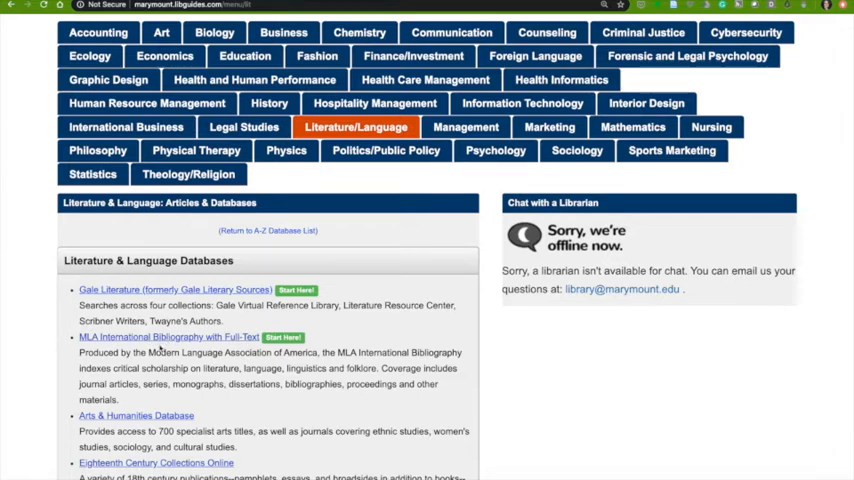
pyautogui.doubleClick(94, 368)
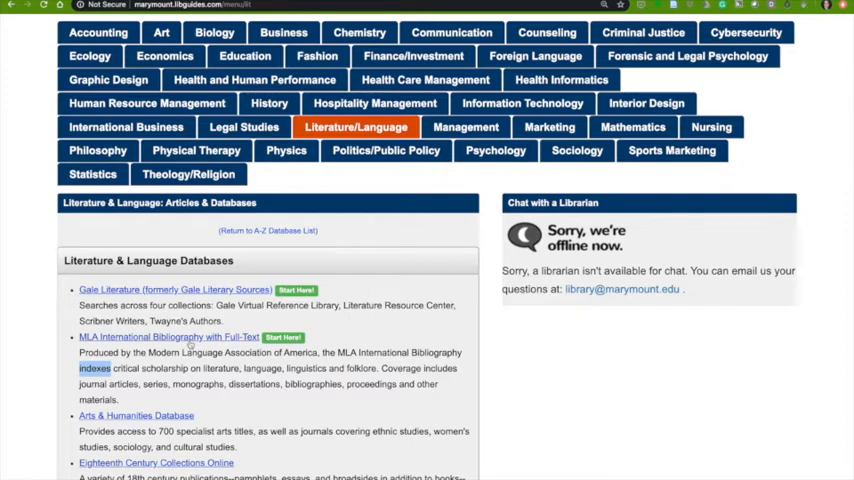
# Enter the MLA International Bibliography with Full Text and ready the first advanced search box
pyautogui.click(168, 336)
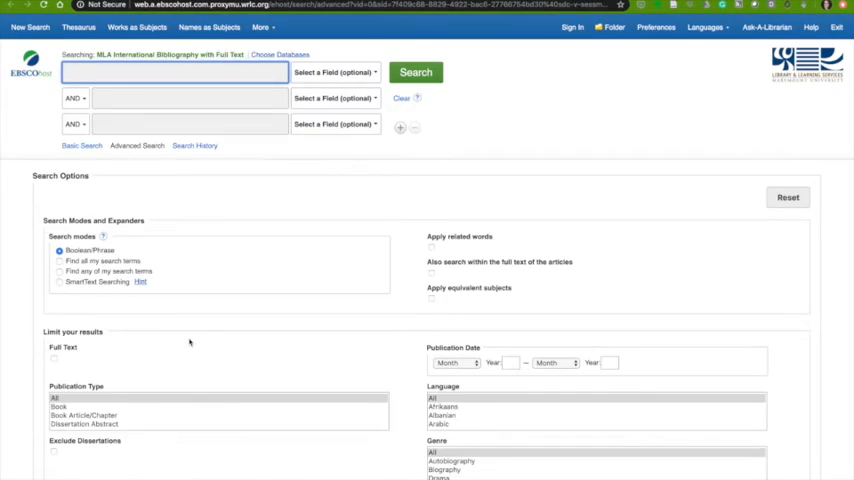
pyautogui.moveTo(500, 160)
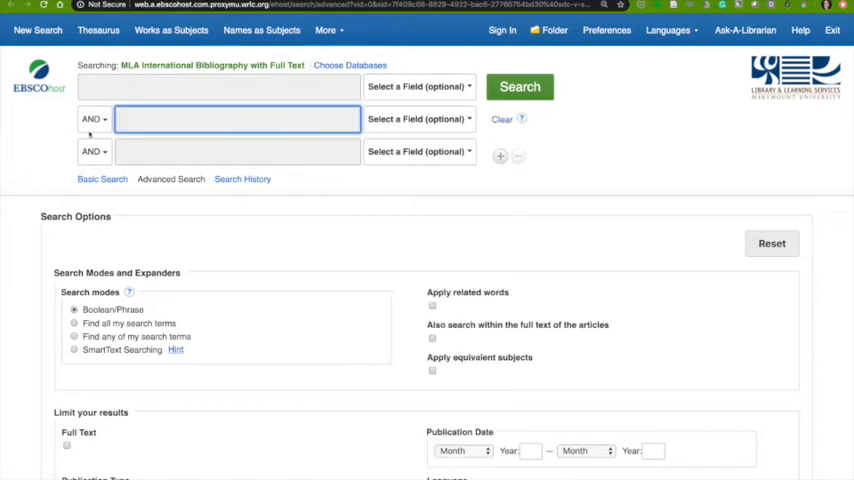
pyautogui.click(236, 152)
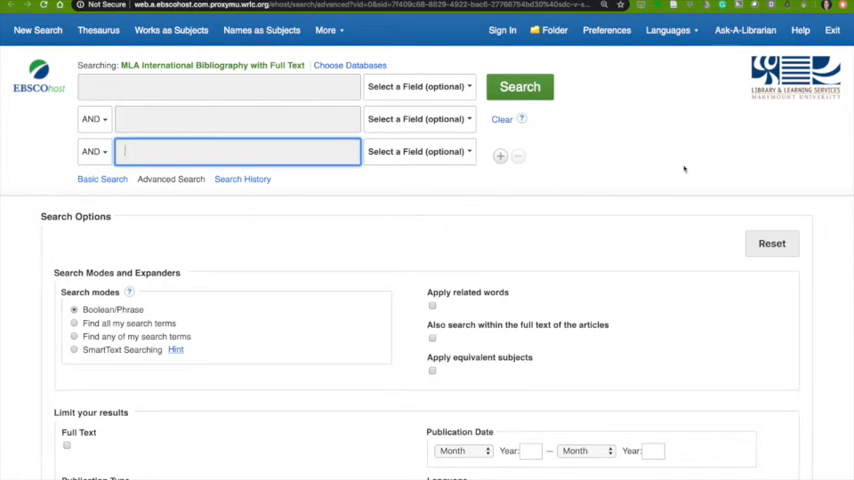
pyautogui.moveTo(370, 300)
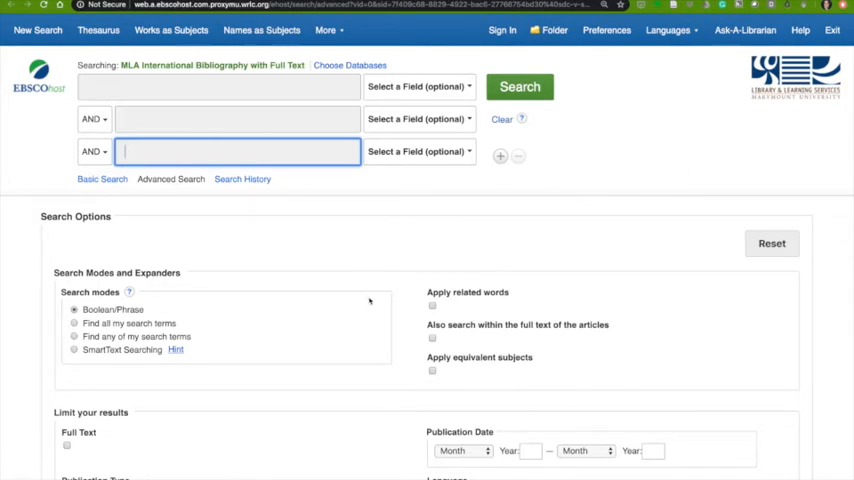
pyautogui.scroll(-3)
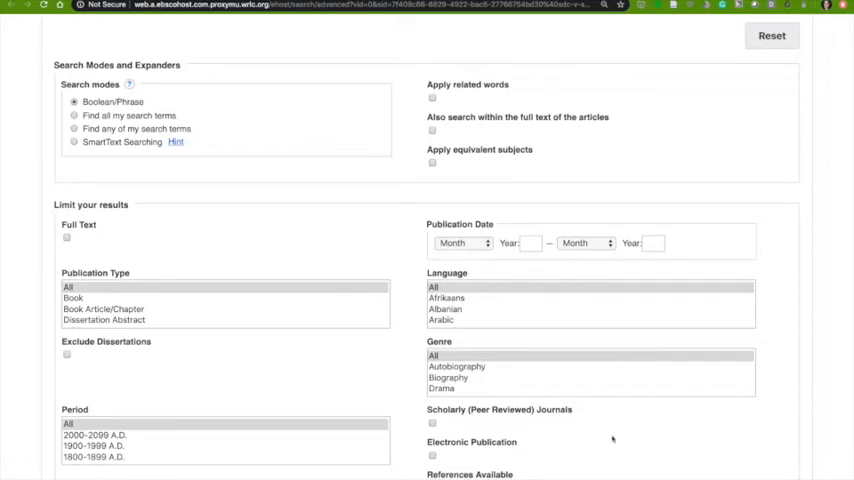
pyautogui.scroll(-3)
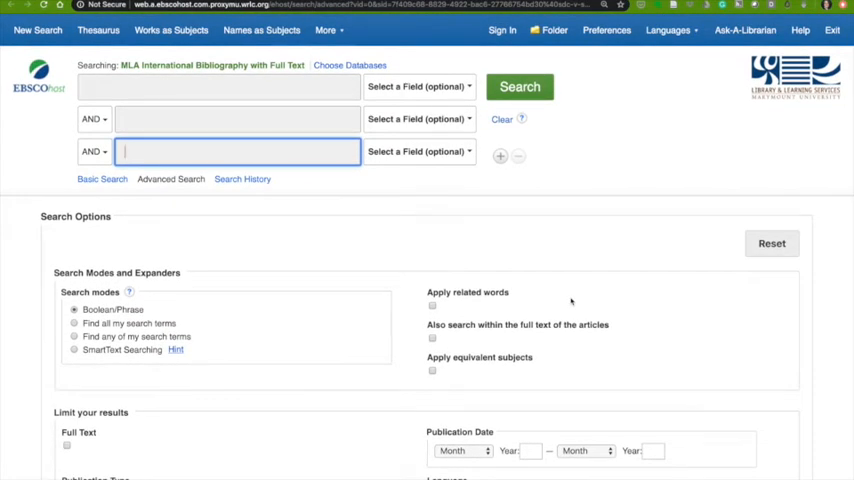
pyautogui.click(218, 86)
pyautogui.write('"')
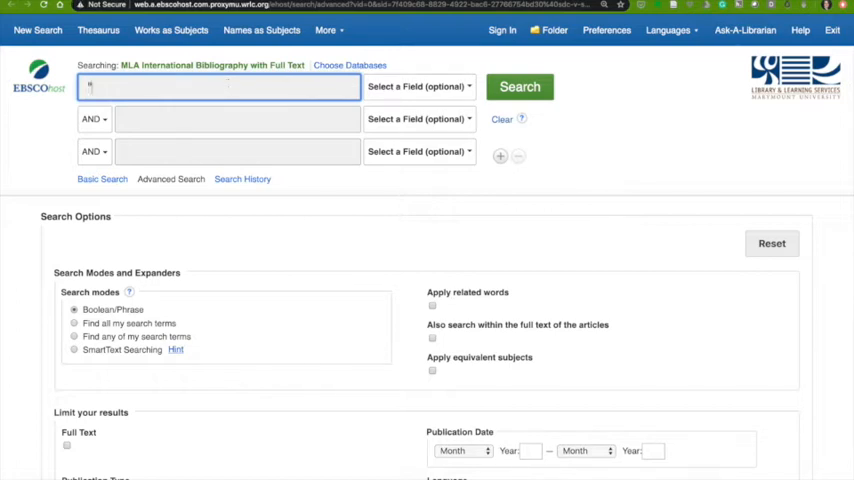
# Enter "jane austen" in the first search box and persuasion in the second
pyautogui.write('jane austen"')
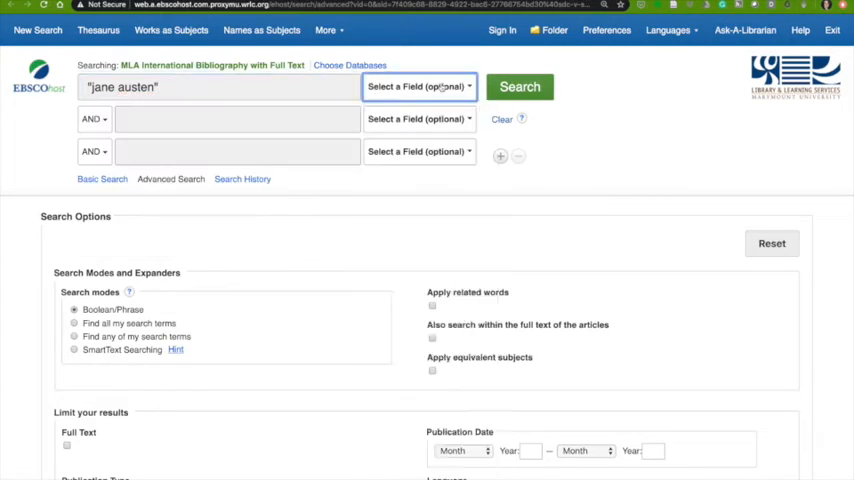
pyautogui.click(236, 120)
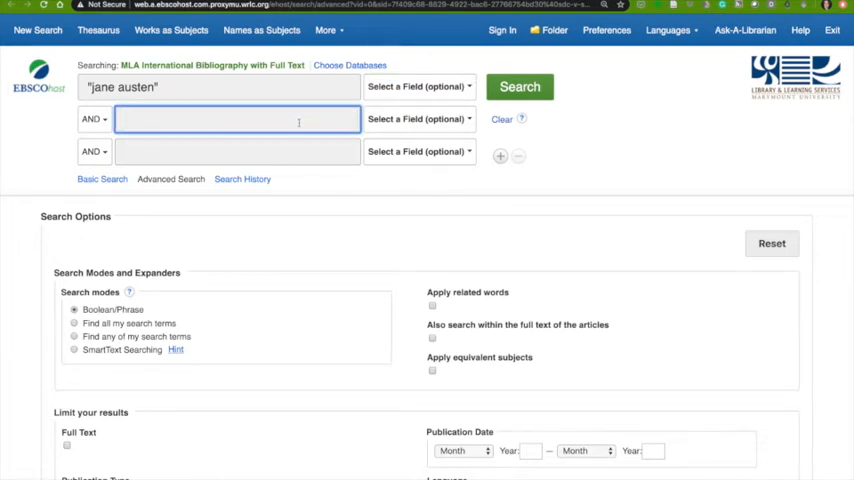
pyautogui.write('persuasion')
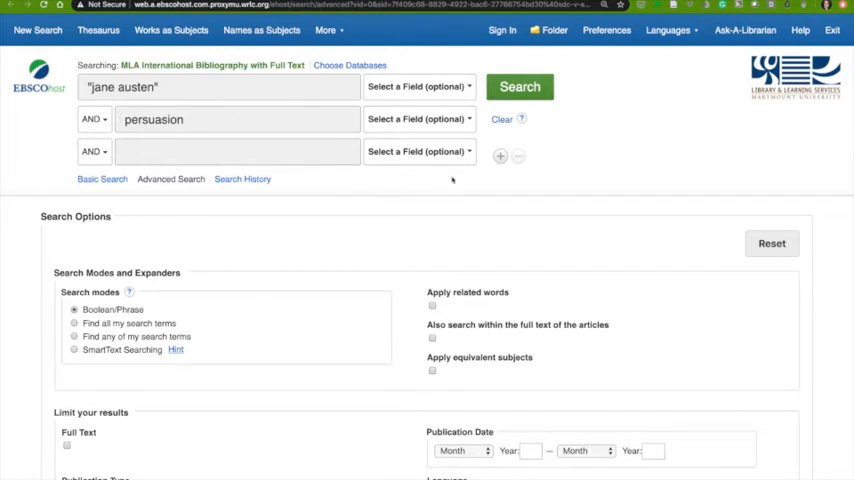
pyautogui.moveTo(494, 226)
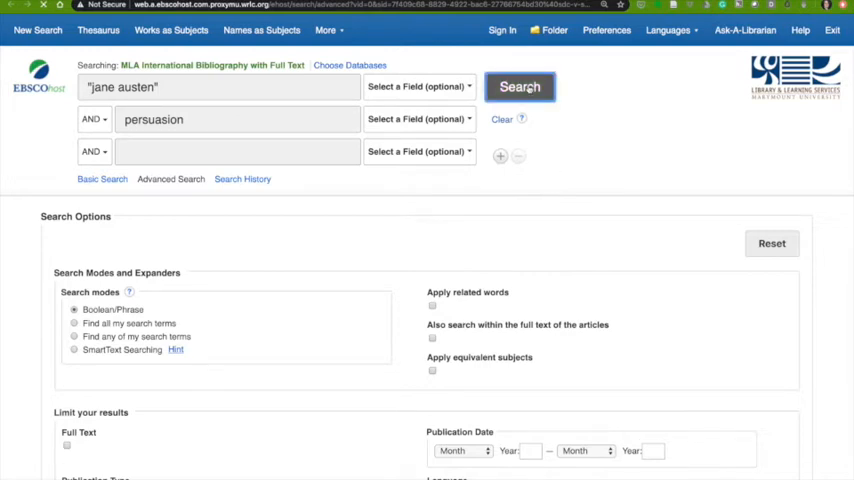
# Run the "jane austen" AND persuasion search, noting the roughly 1,500 results
pyautogui.click(520, 88)
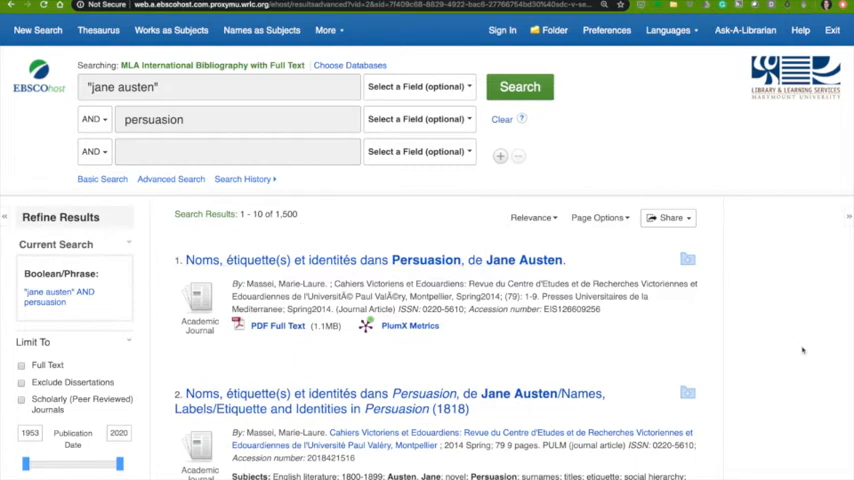
pyautogui.scroll(-3)
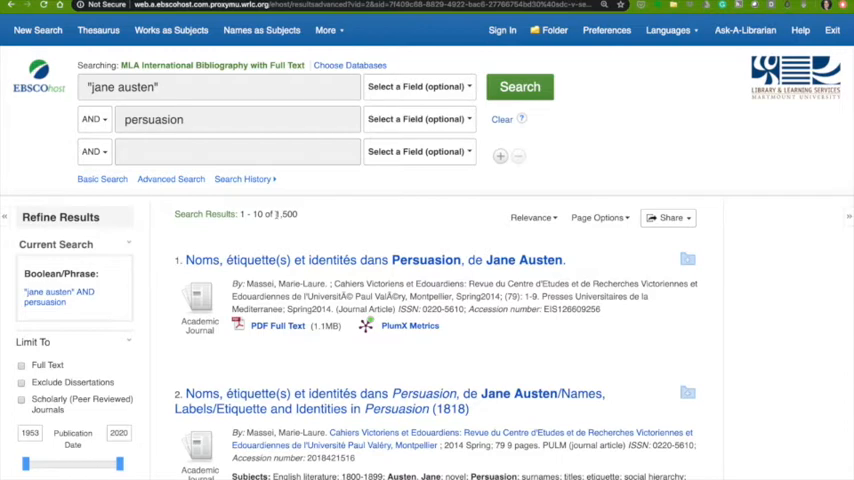
pyautogui.doubleClick(284, 214)
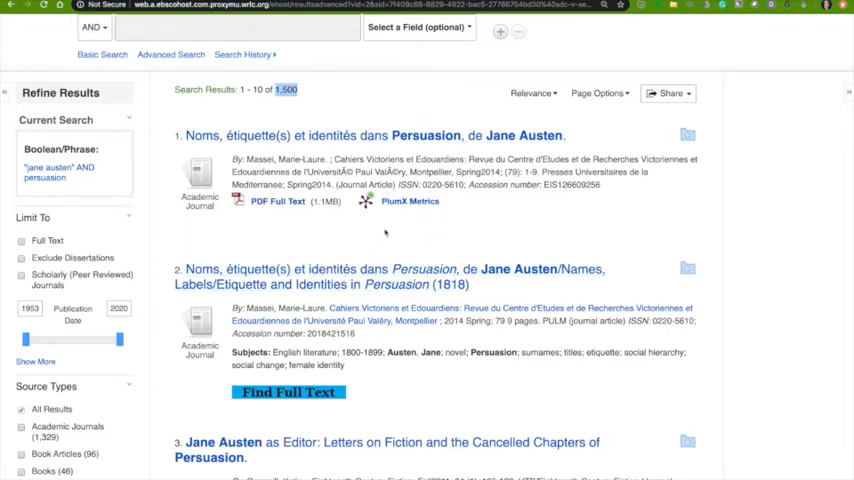
pyautogui.scroll(-3)
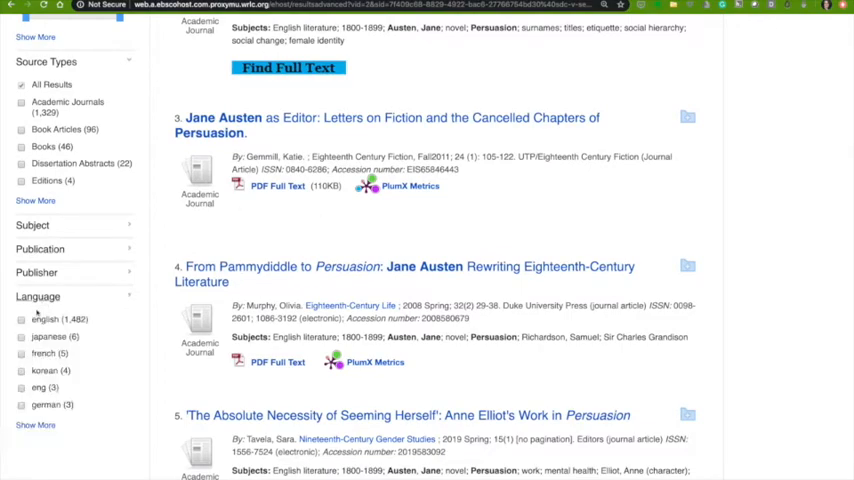
# Limit results to English-language, peer-reviewed scholarly journals, excluding dissertations (1,301 records)
pyautogui.click(20, 320)
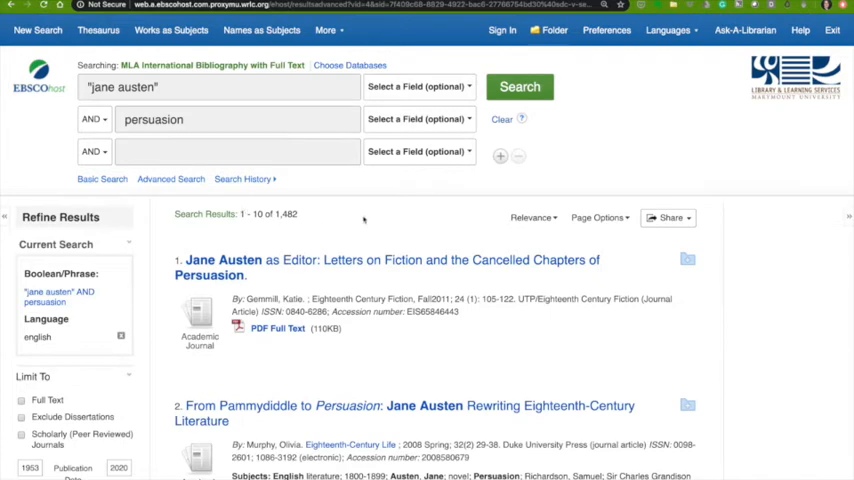
pyautogui.scroll(-3)
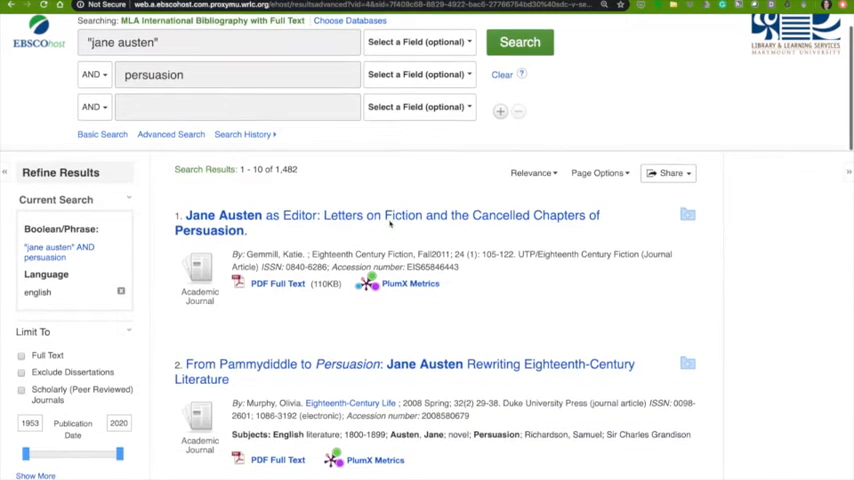
pyautogui.scroll(-3)
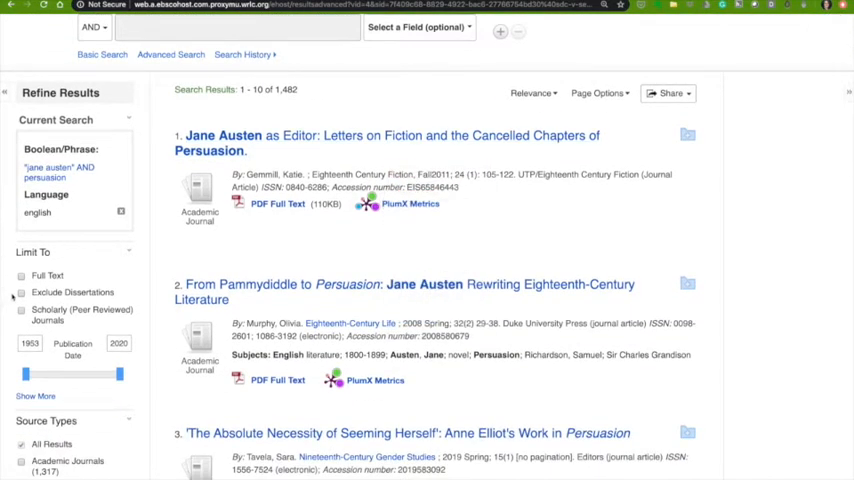
pyautogui.click(20, 276)
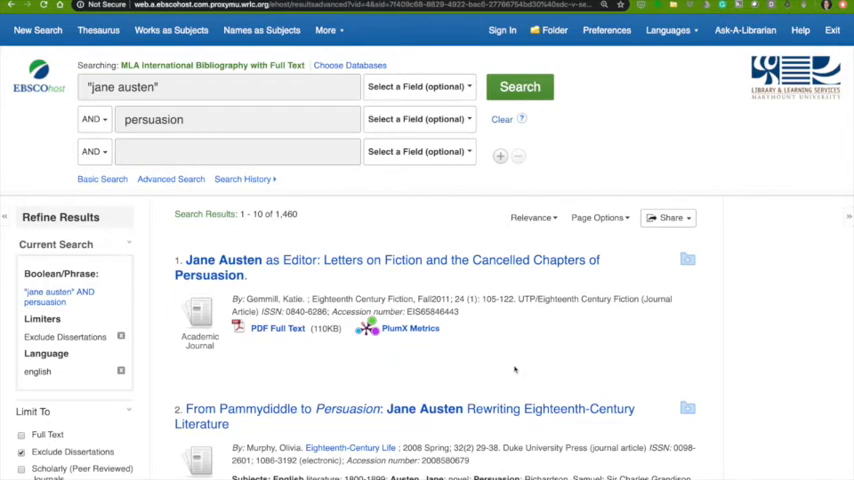
pyautogui.scroll(-3)
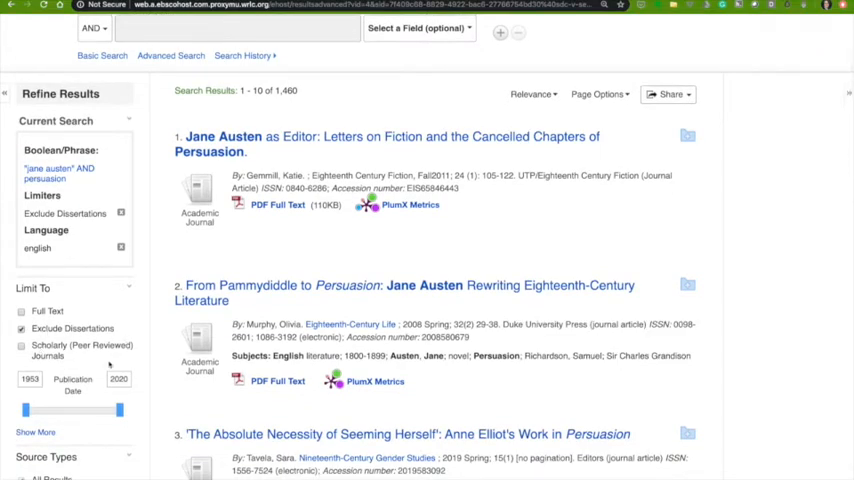
pyautogui.click(22, 344)
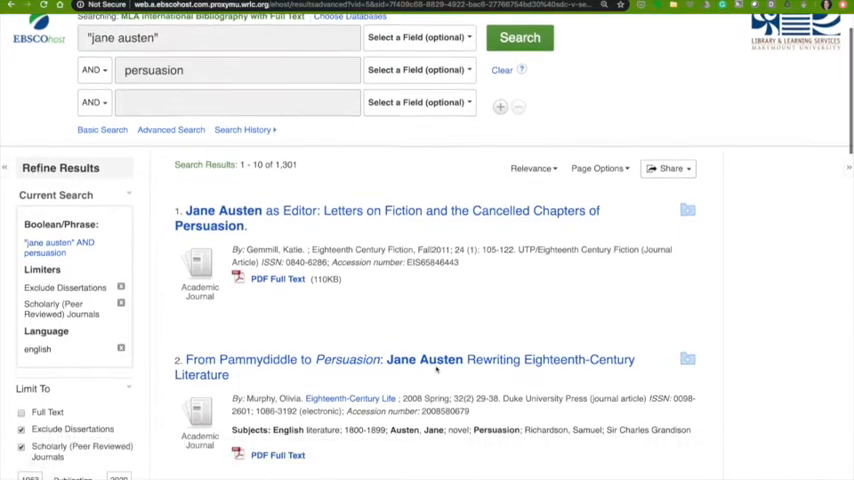
# Browse down through the first page of the narrowed results
pyautogui.scroll(-3)
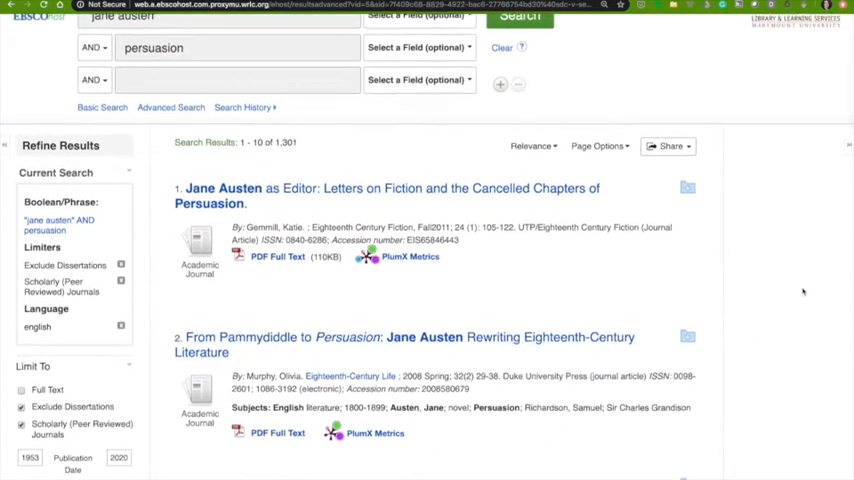
pyautogui.scroll(3)
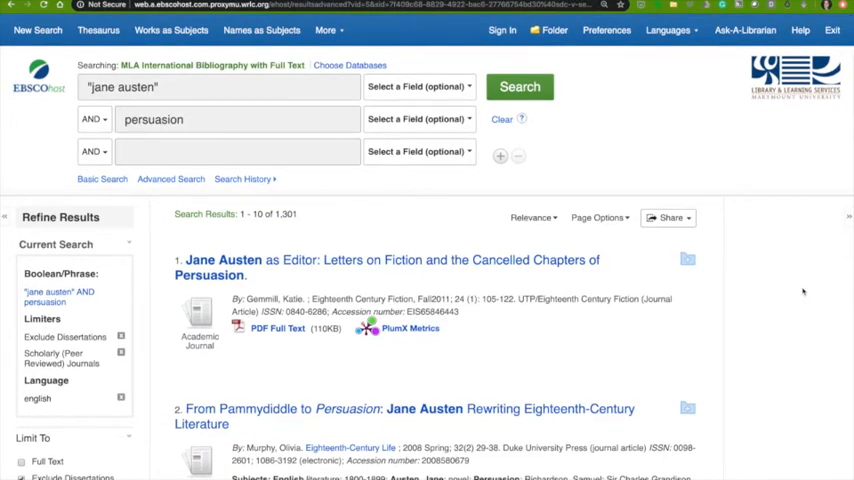
pyautogui.scroll(-3)
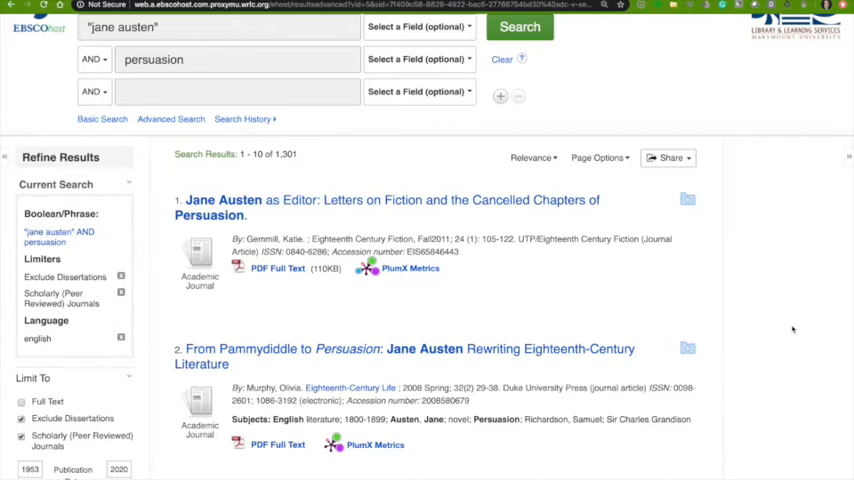
pyautogui.scroll(-3)
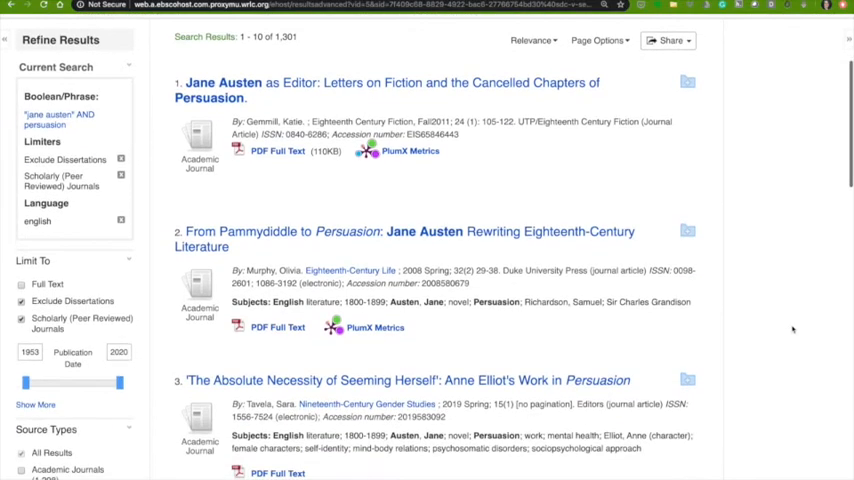
pyautogui.scroll(-3)
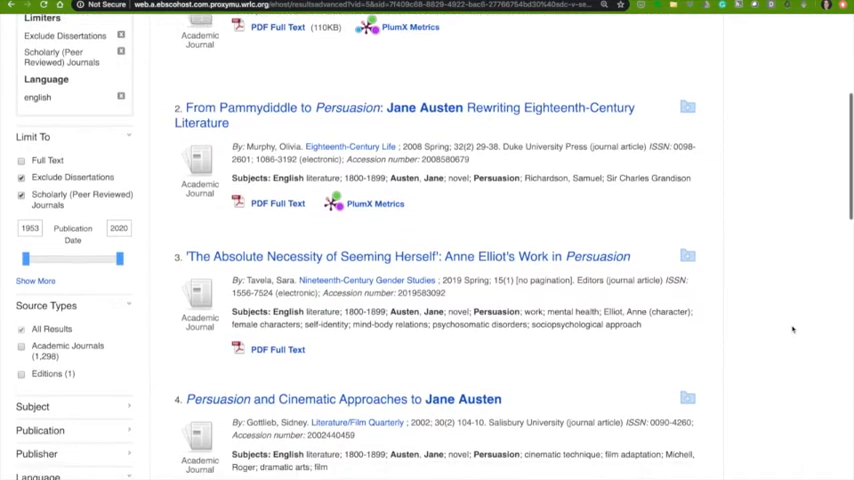
pyautogui.scroll(-3)
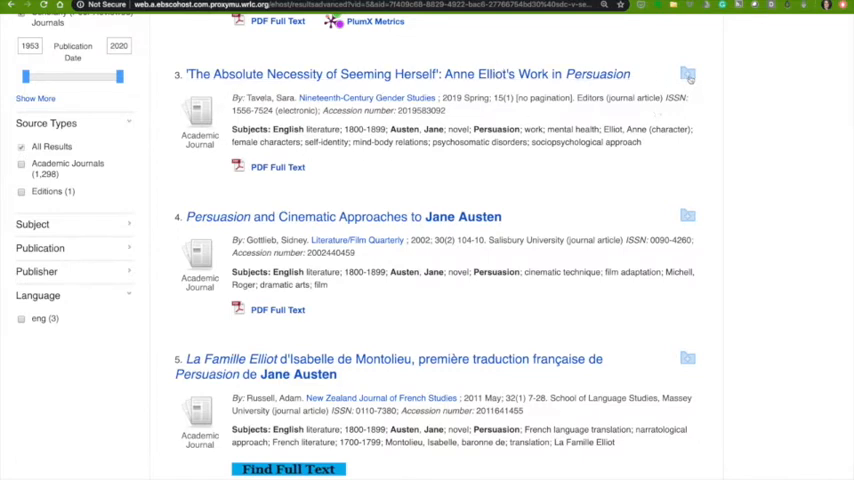
# Save the Anne Elliot article (result 3) to the folder and go to results 11–20
pyautogui.click(688, 72)
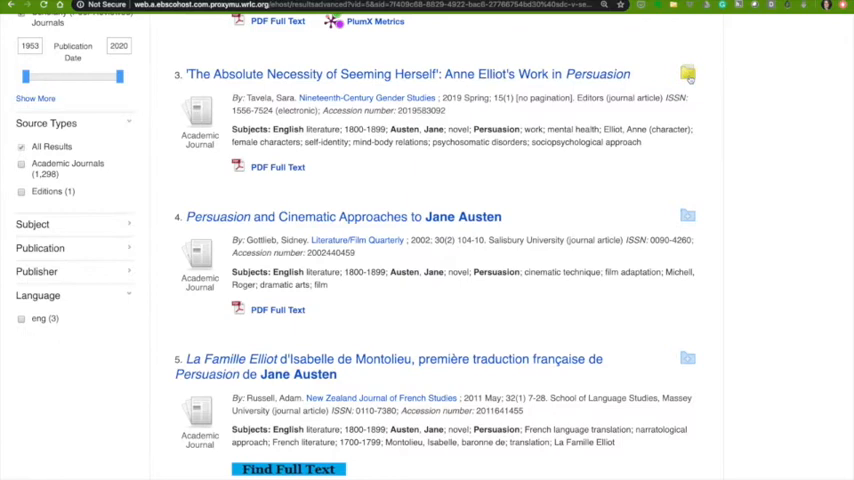
pyautogui.moveTo(688, 72)
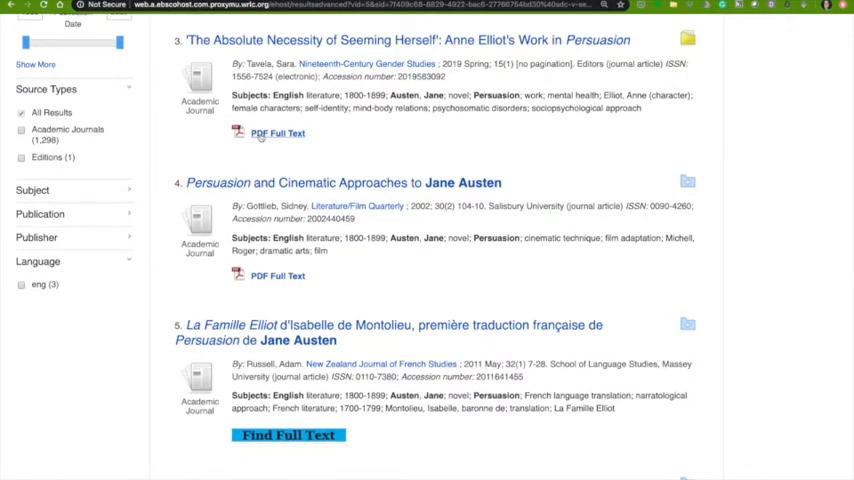
pyautogui.scroll(-3)
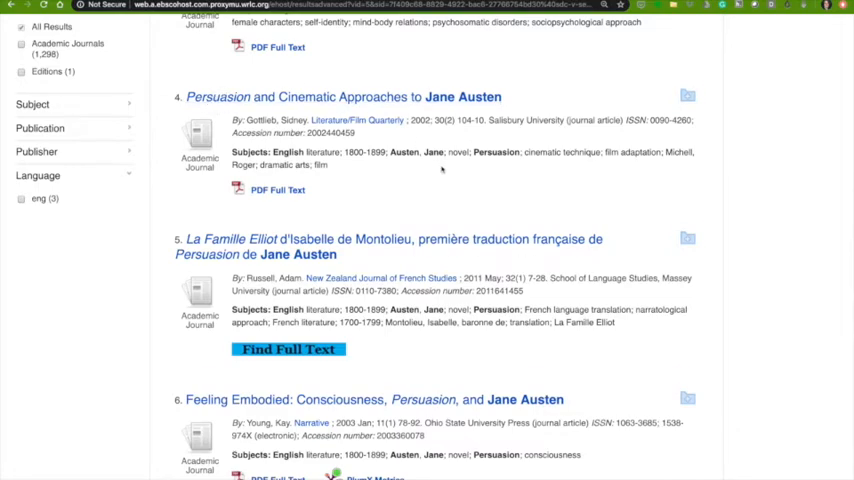
pyautogui.scroll(-3)
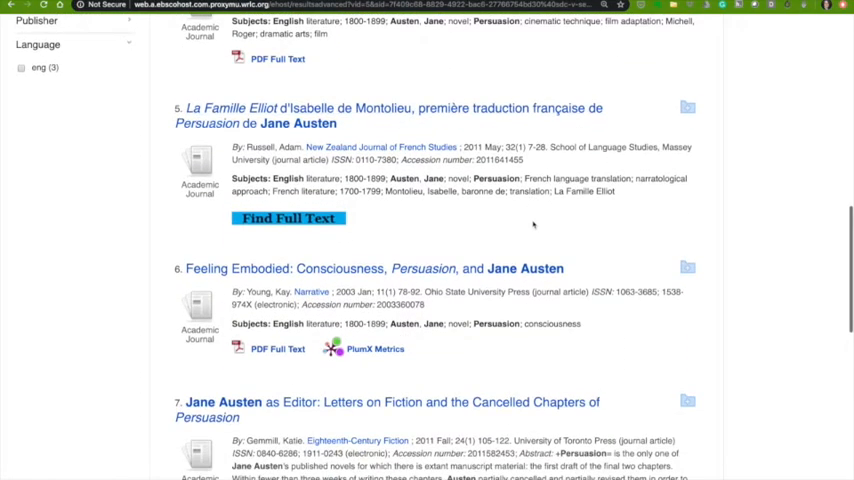
pyautogui.scroll(-3)
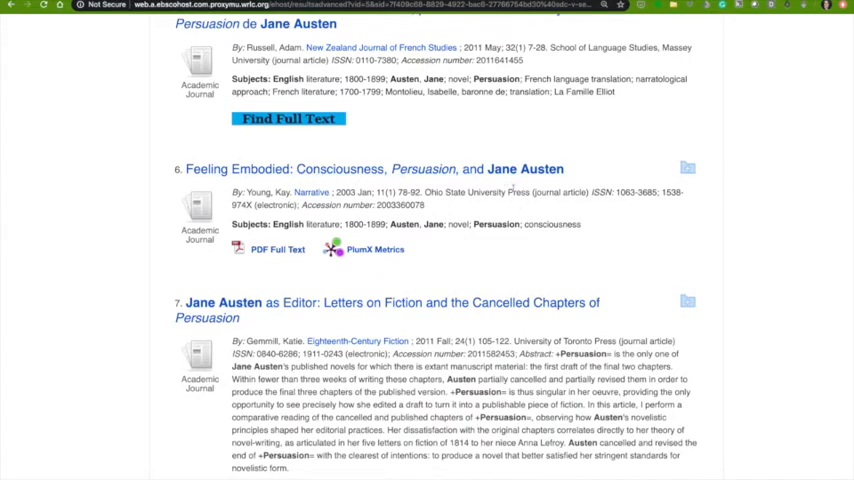
pyautogui.moveTo(716, 180)
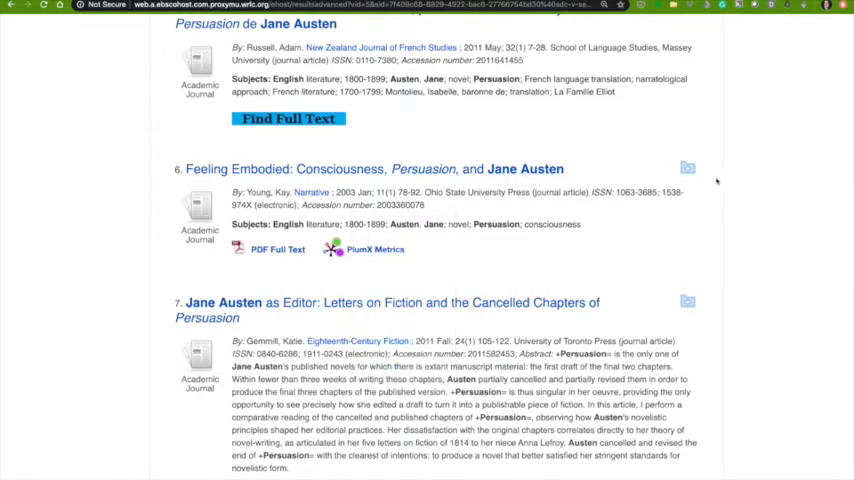
pyautogui.scroll(-3)
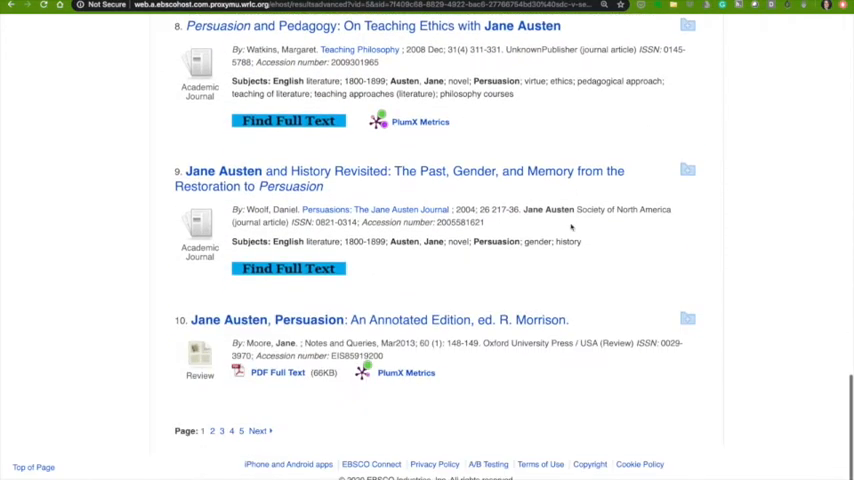
pyautogui.scroll(3)
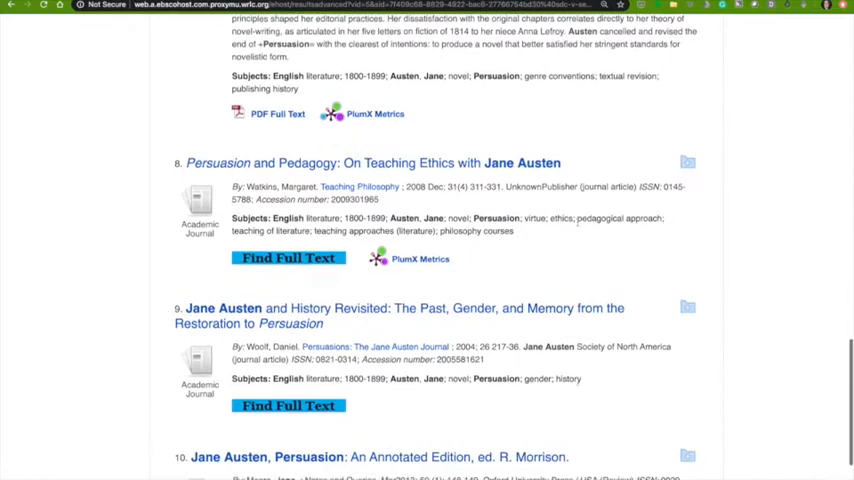
pyautogui.scroll(-3)
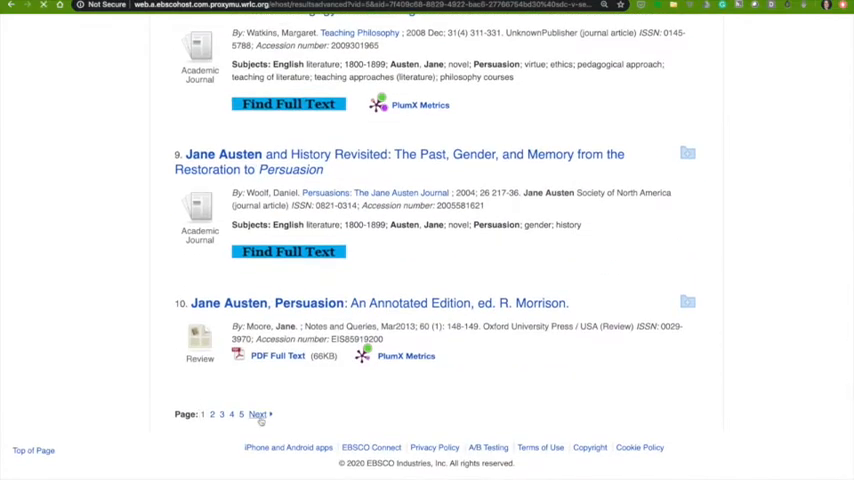
pyautogui.click(256, 414)
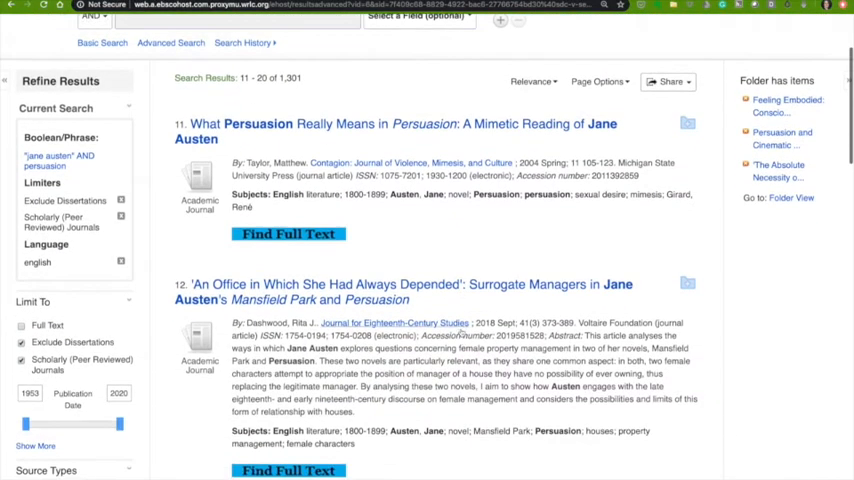
# Browse results 11–20, keeping the Revised Ending and Mobility articles, then go to results 21–30
pyautogui.scroll(-3)
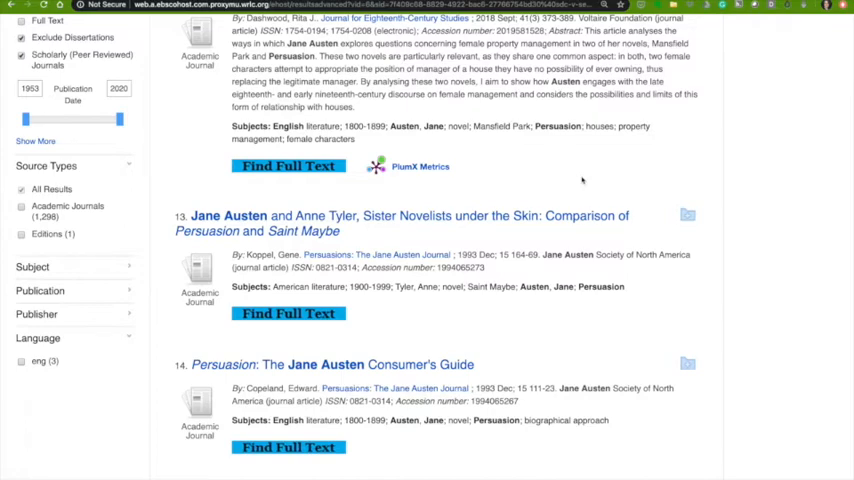
pyautogui.scroll(-3)
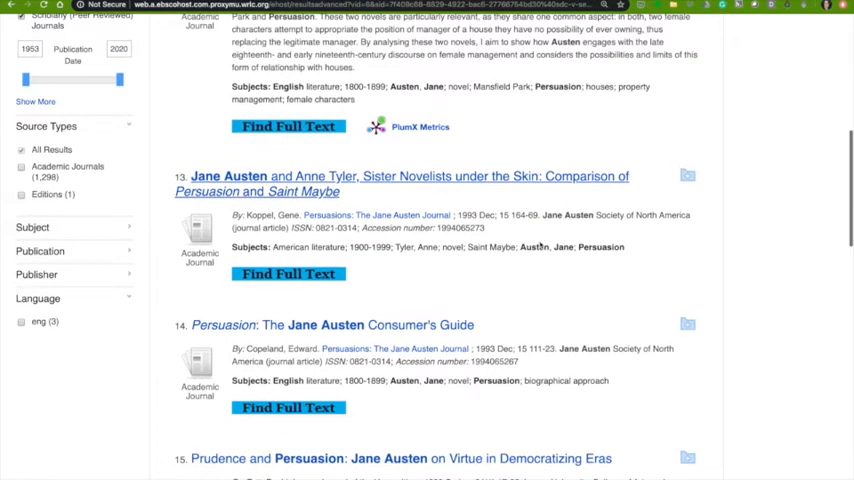
pyautogui.scroll(-3)
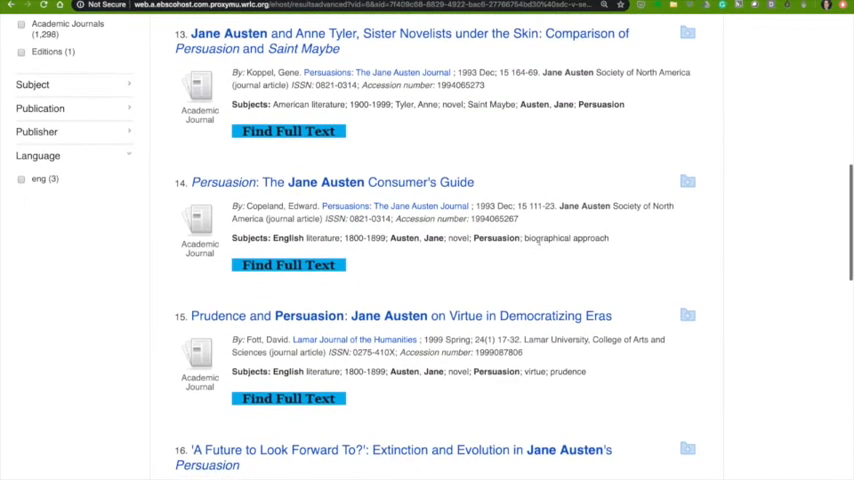
pyautogui.scroll(-3)
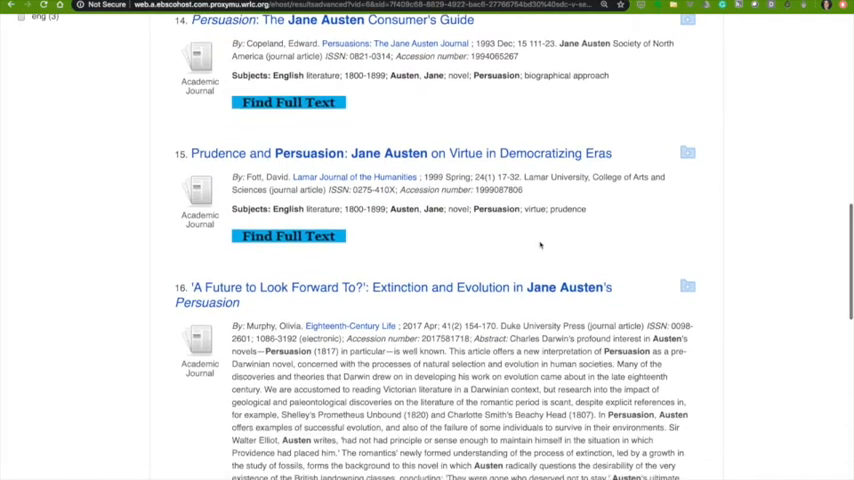
pyautogui.scroll(-3)
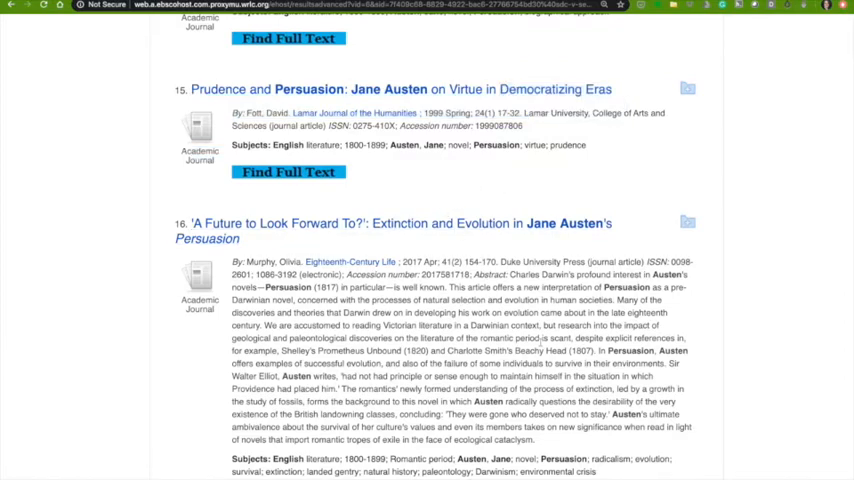
pyautogui.scroll(-3)
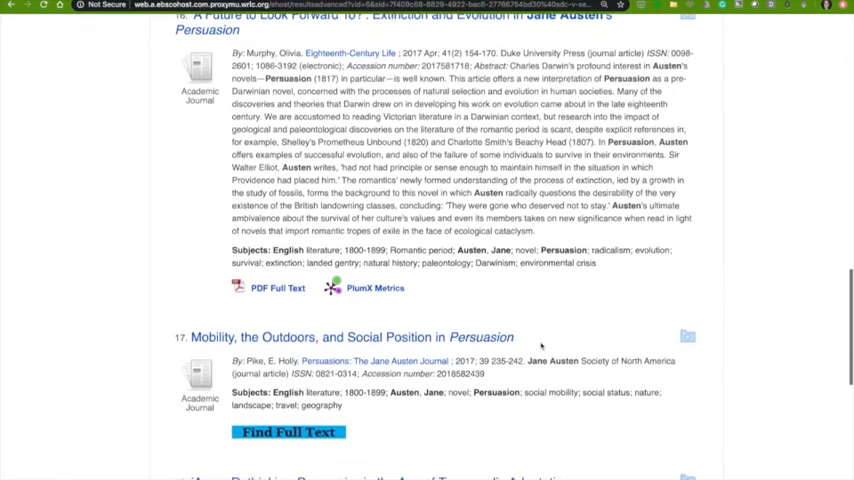
pyautogui.scroll(-3)
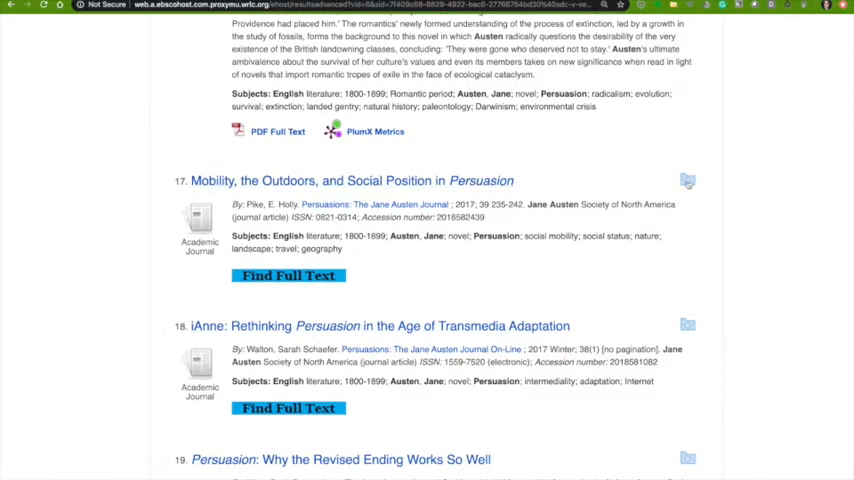
pyautogui.scroll(-3)
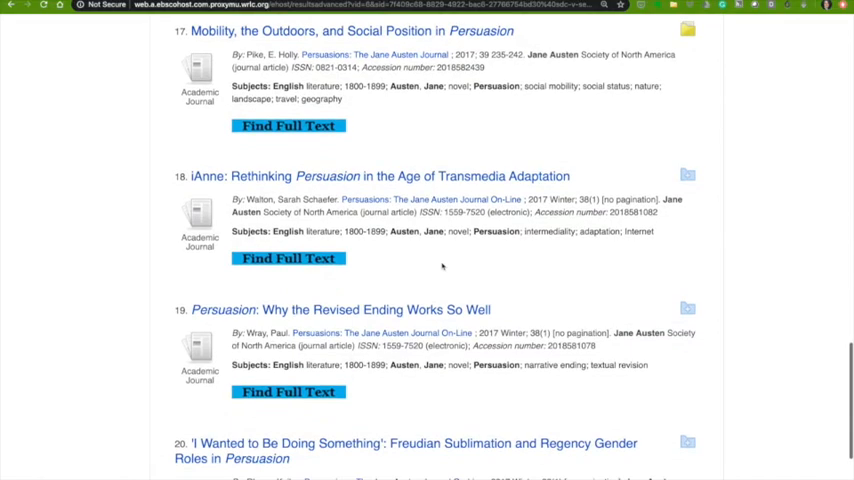
pyautogui.scroll(-3)
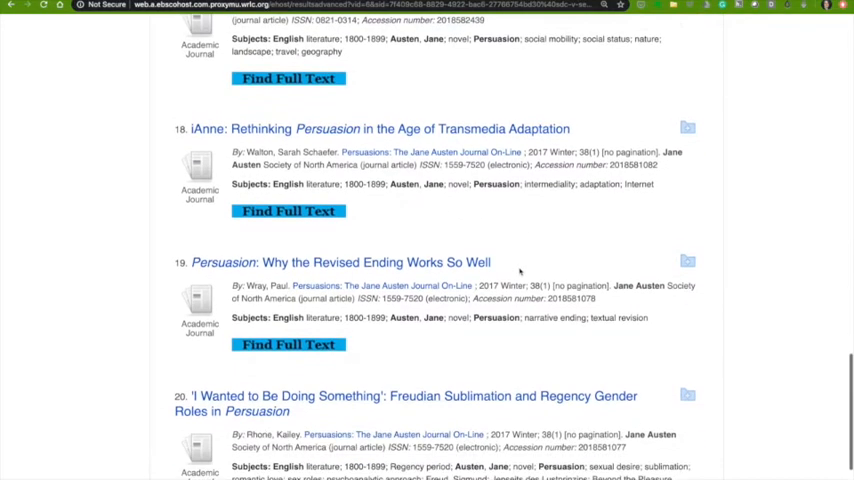
pyautogui.scroll(-3)
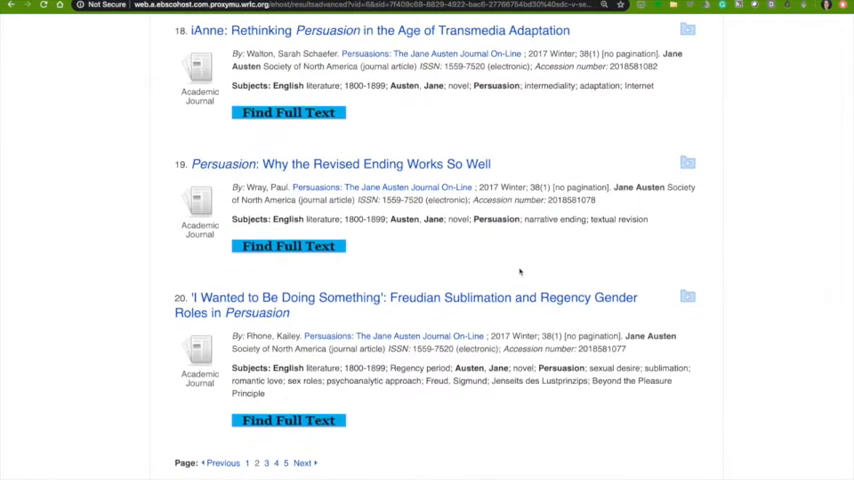
pyautogui.scroll(-3)
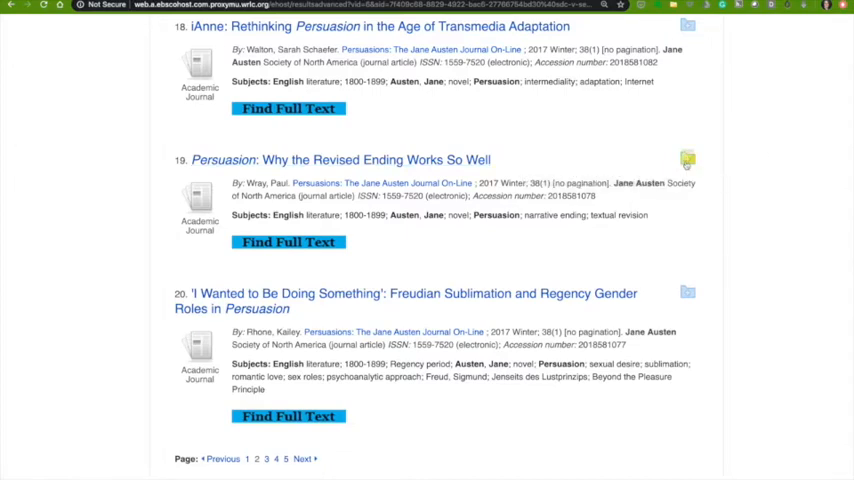
pyautogui.scroll(-3)
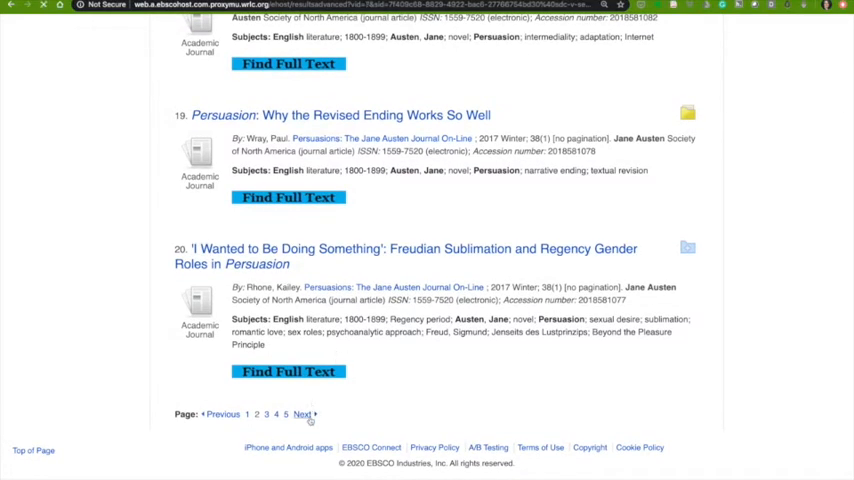
pyautogui.click(302, 414)
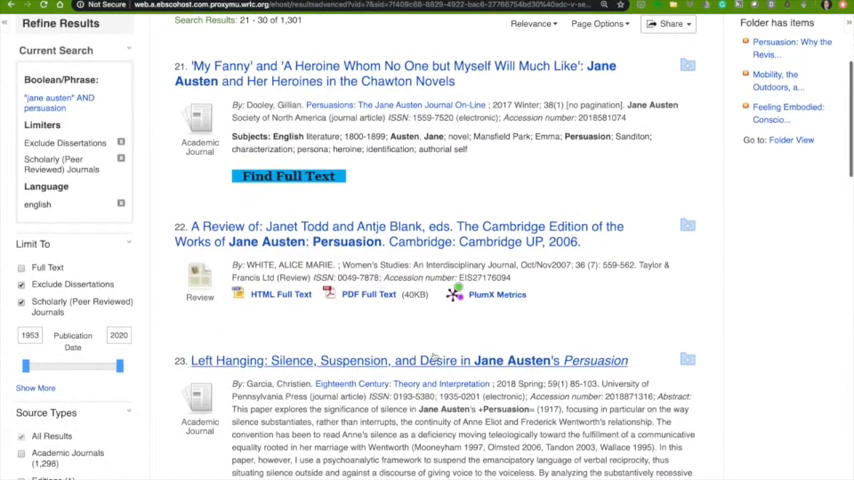
pyautogui.scroll(-3)
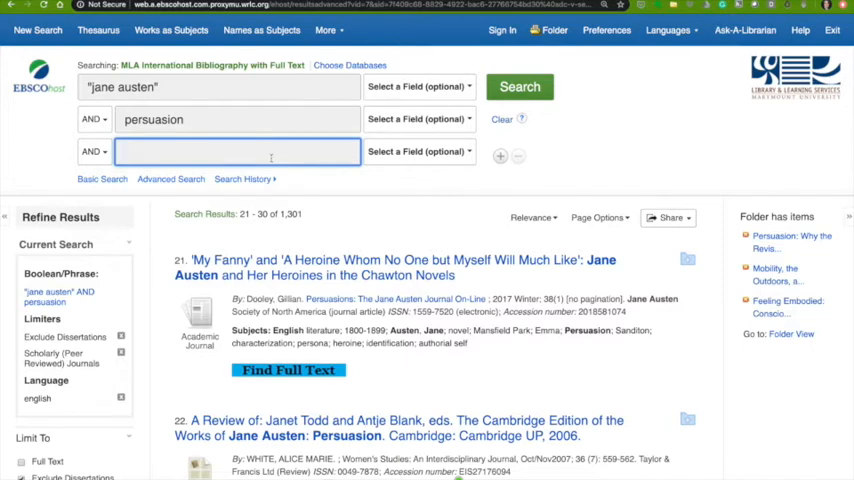
# Add narrative as a third search term and rerun the search
pyautogui.write('narrative')
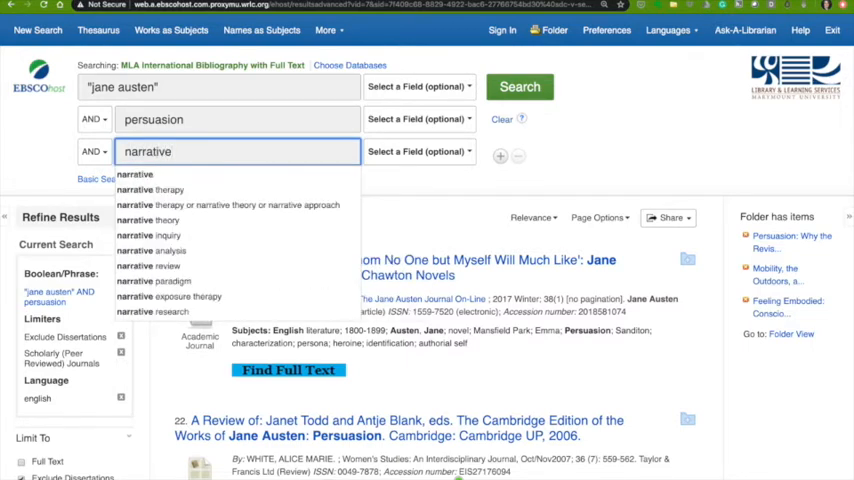
pyautogui.click(520, 86)
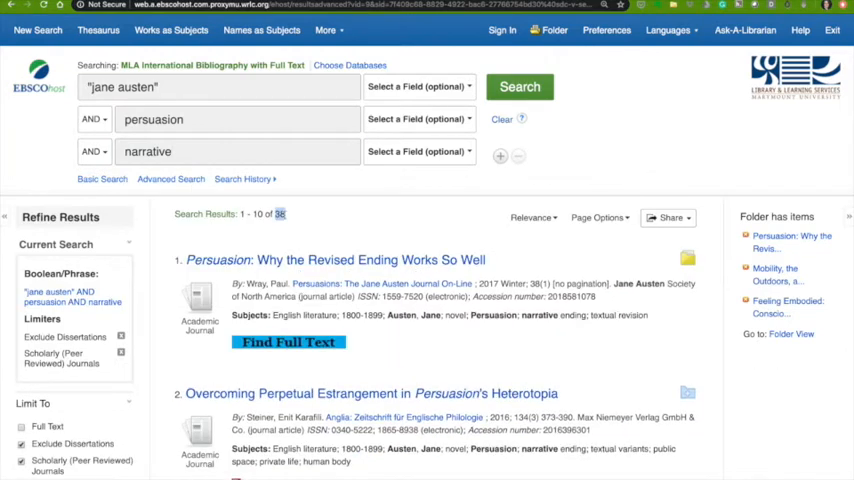
# Browse the first narrative results, highlighting a passage in result 7's abstract
pyautogui.scroll(-3)
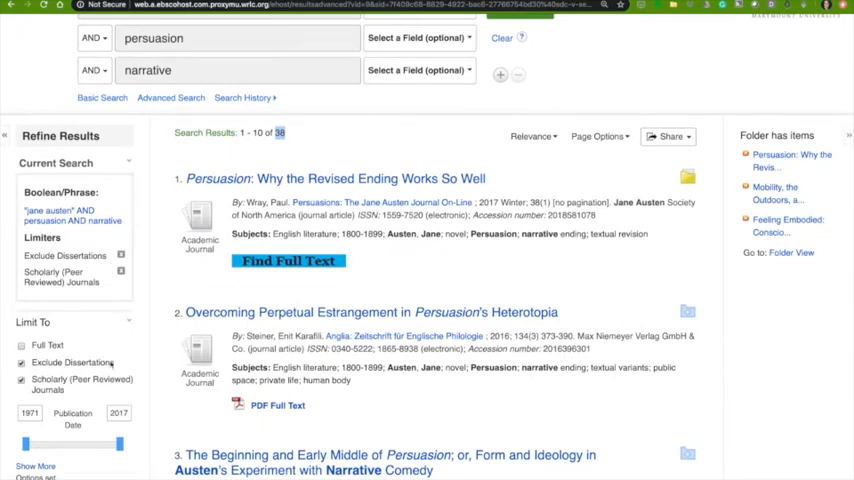
pyautogui.scroll(-3)
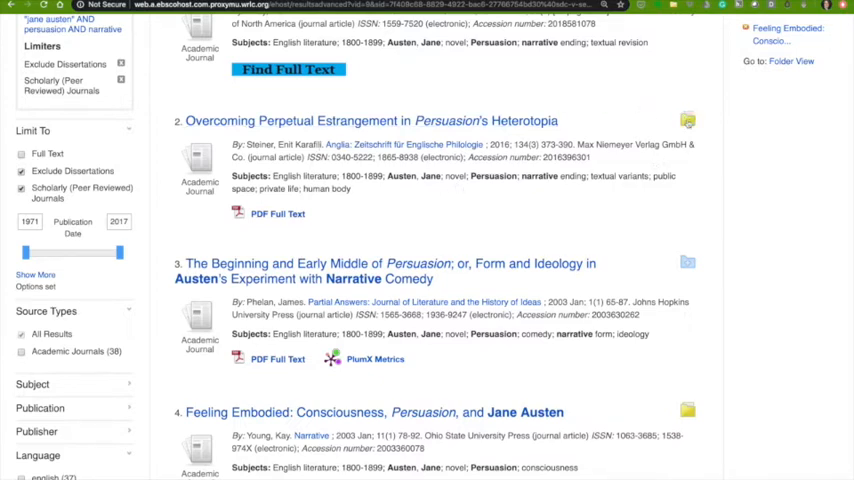
pyautogui.scroll(-3)
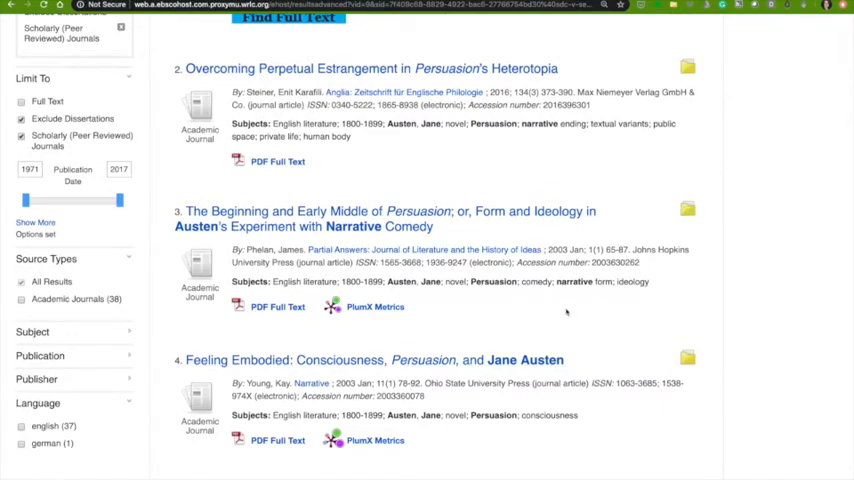
pyautogui.scroll(-3)
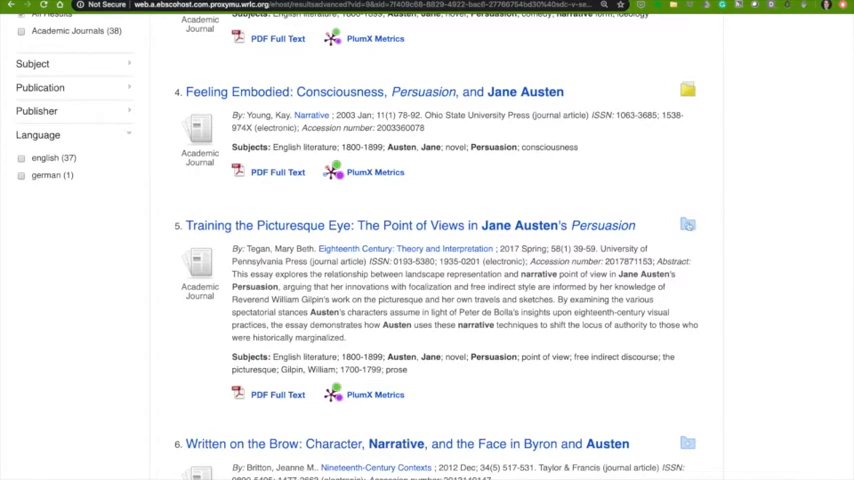
pyautogui.scroll(-3)
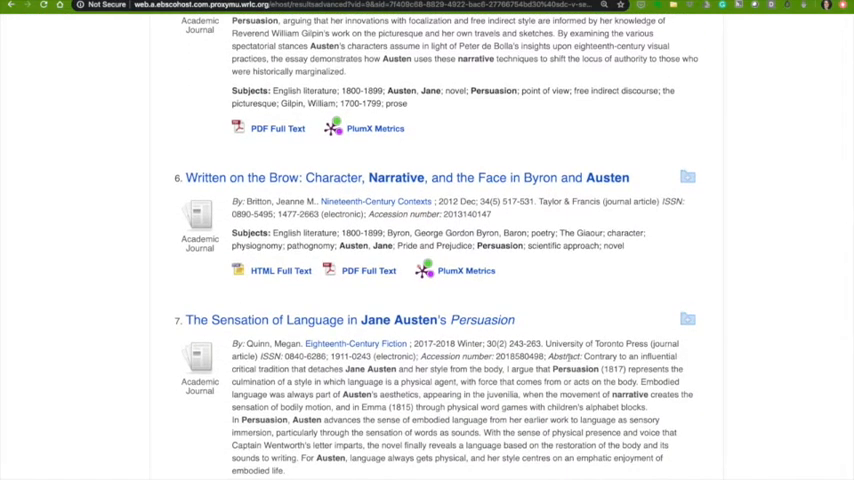
pyautogui.scroll(-3)
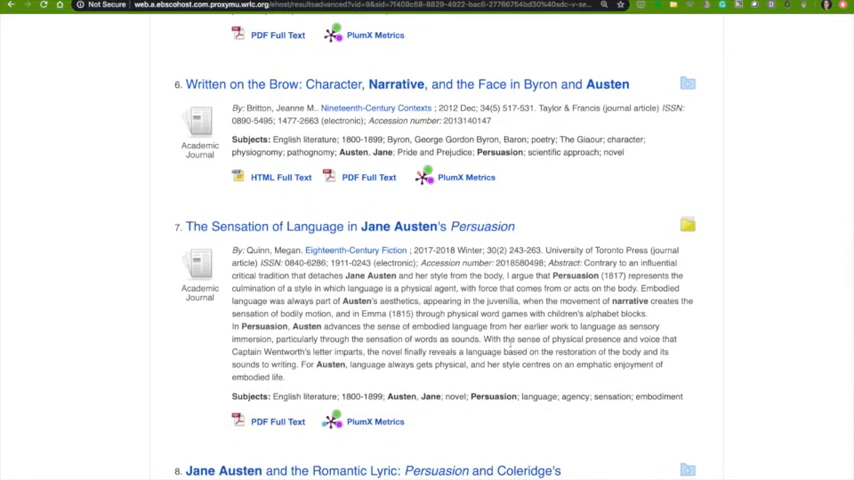
pyautogui.moveTo(232, 328); pyautogui.dragTo(480, 340)
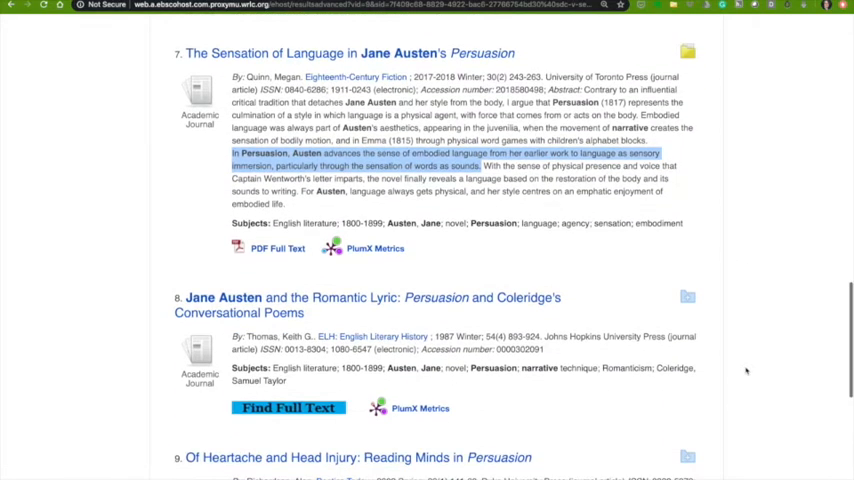
# Finish the first page and move to results 11–20 of 38
pyautogui.scroll(-3)
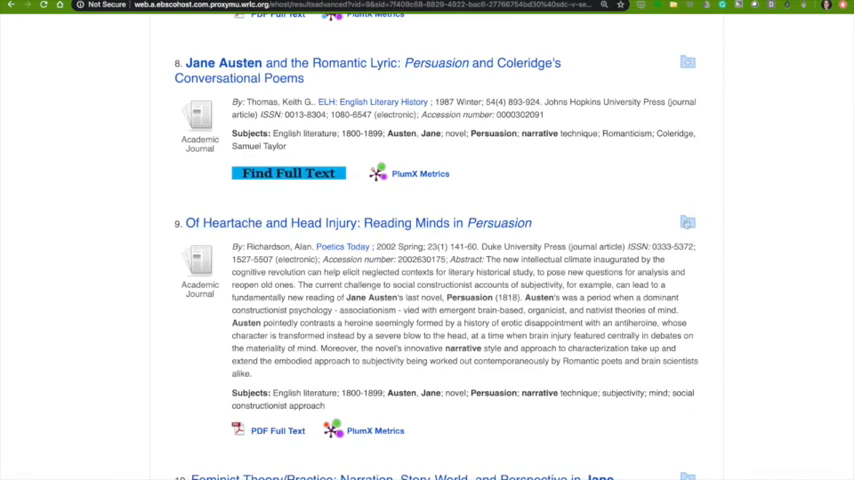
pyautogui.scroll(-3)
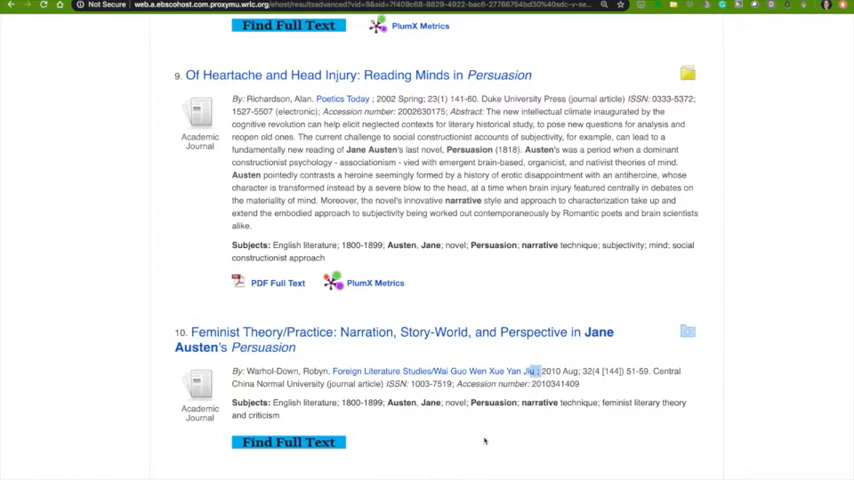
pyautogui.scroll(-3)
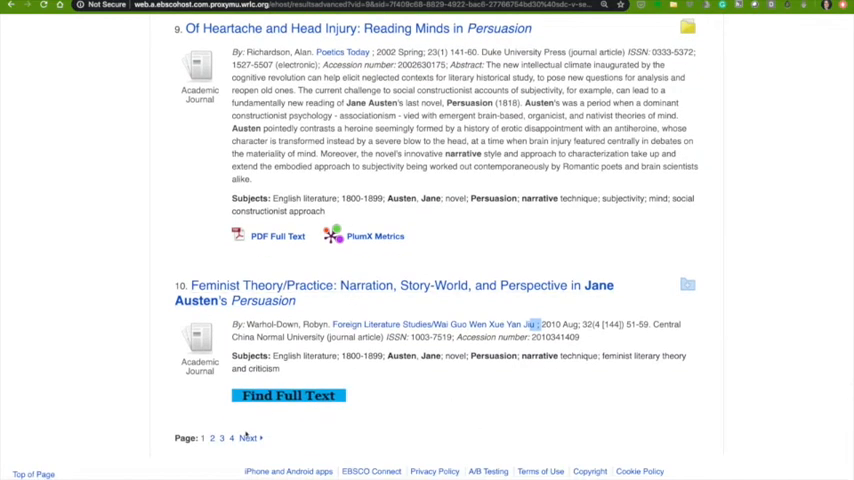
pyautogui.click(212, 438)
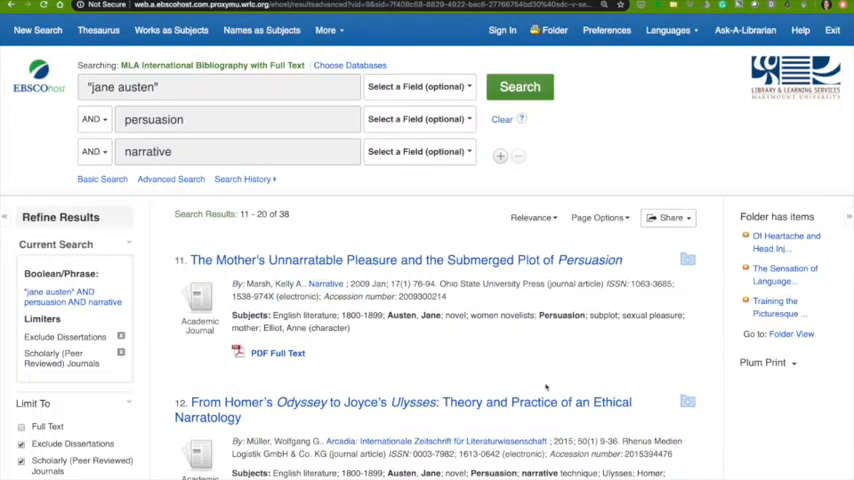
# Browse results 11–20 and move on to results 21–30 of 38
pyautogui.scroll(-3)
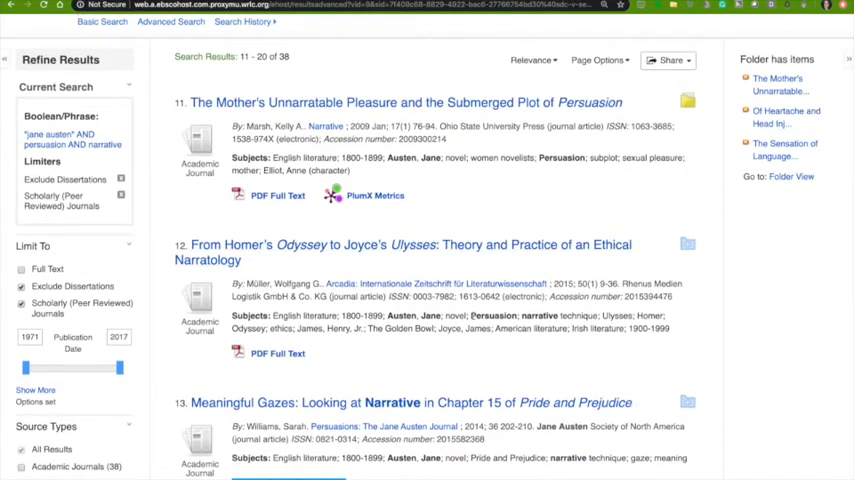
pyautogui.scroll(-3)
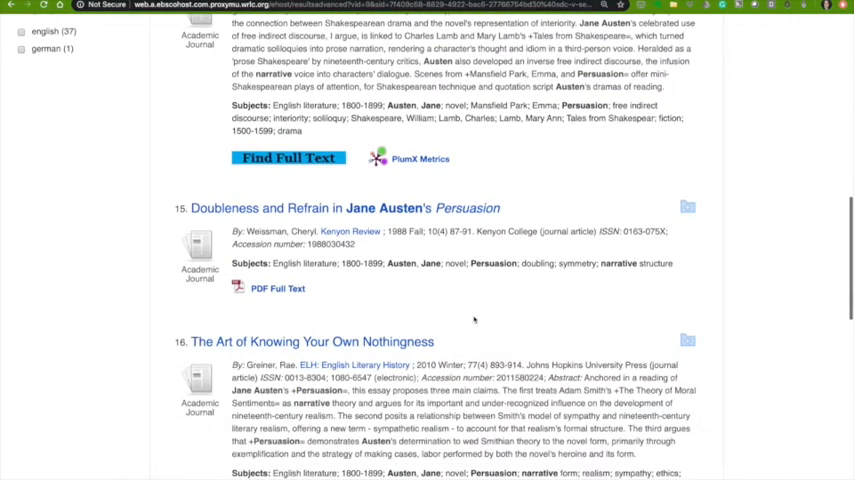
pyautogui.scroll(-3)
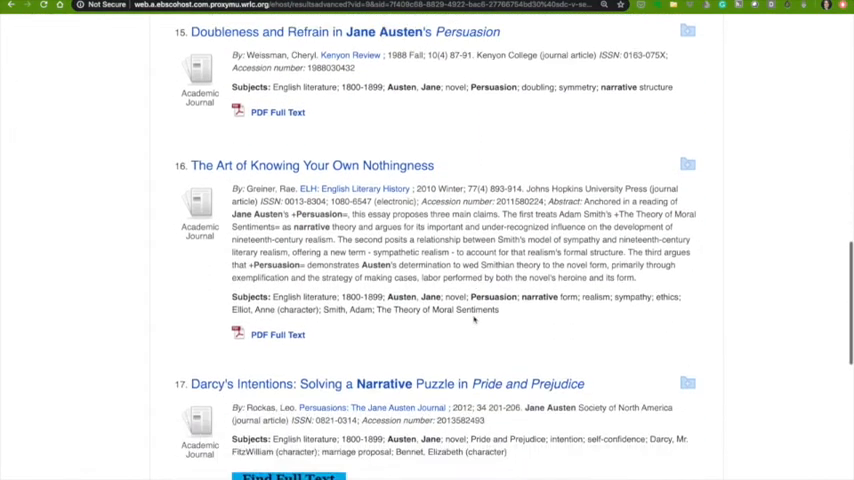
pyautogui.scroll(-3)
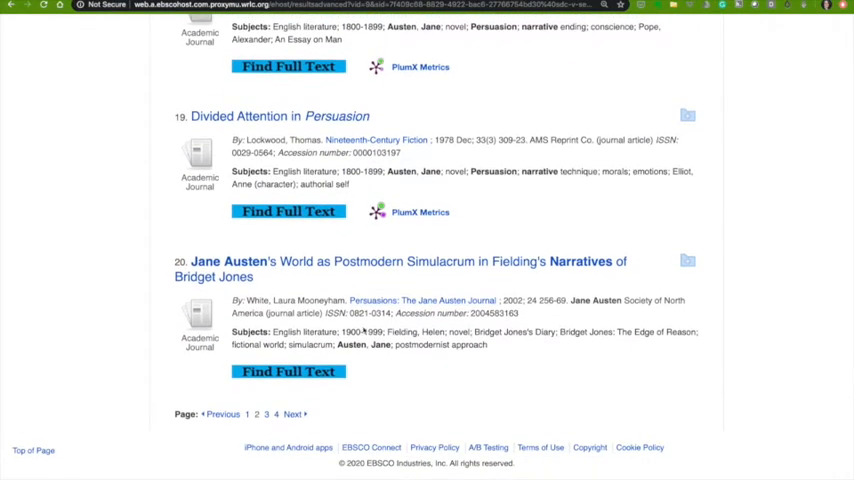
pyautogui.click(292, 412)
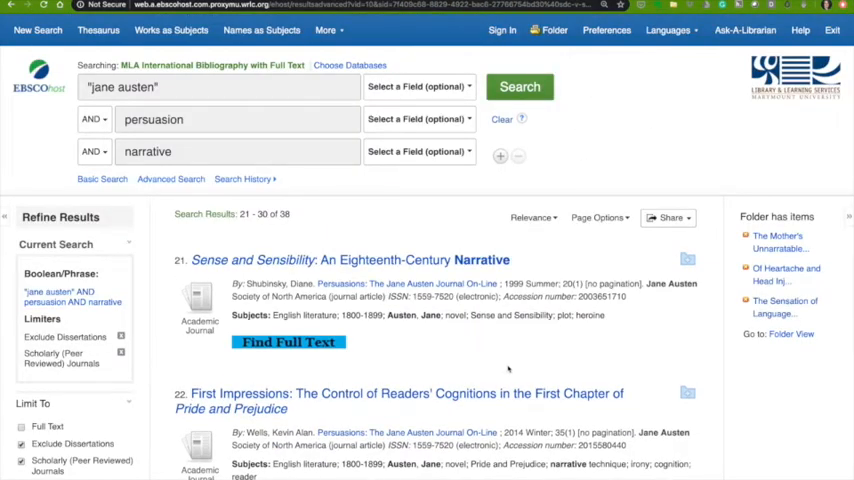
pyautogui.moveTo(540, 342)
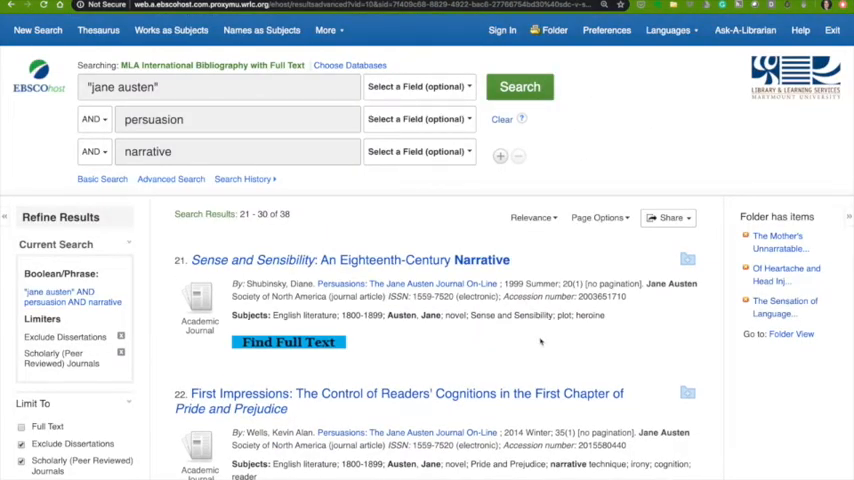
pyautogui.moveTo(550, 336)
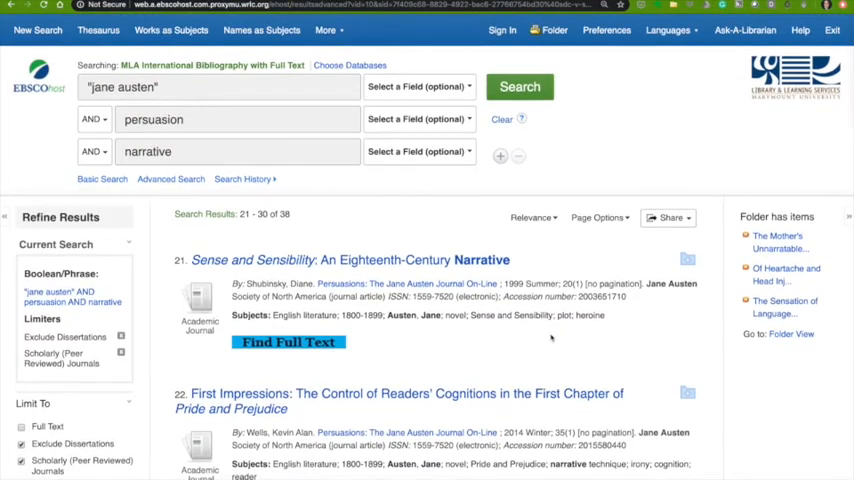
pyautogui.moveTo(616, 174)
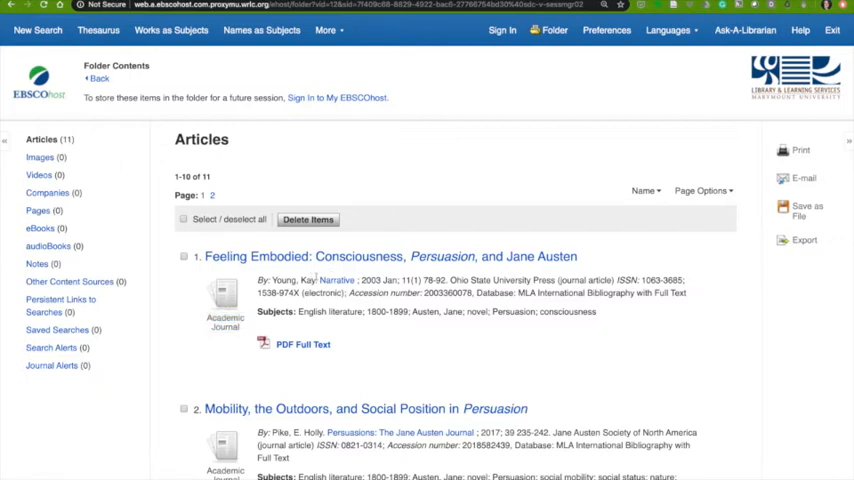
# Show the folder's Articles list with its 11 saved articles
pyautogui.doubleClick(336, 280)
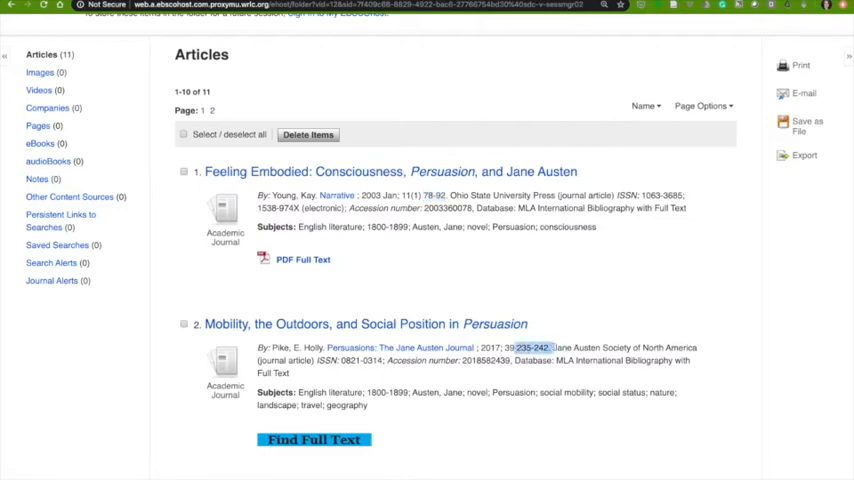
# Scroll the folder list down to item 7, 'The Absolute Necessity of Seeming Herself: Anne Elliot's Work in Persuasion'
pyautogui.scroll(-3)
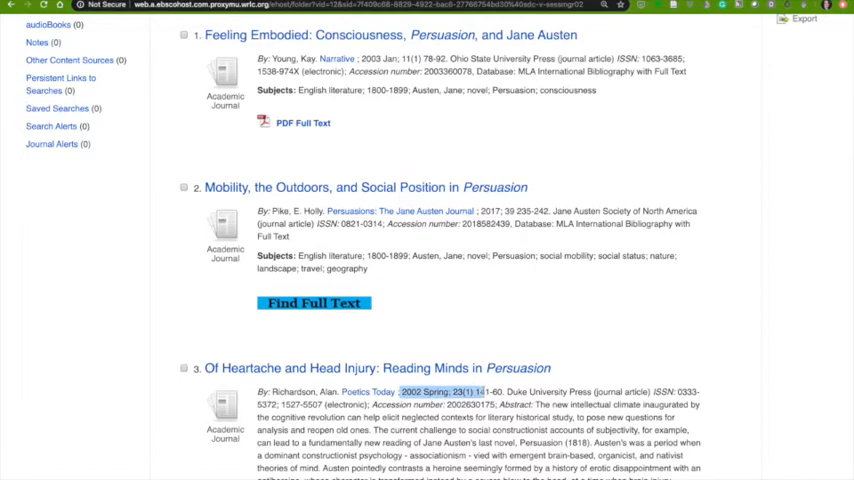
pyautogui.scroll(-3)
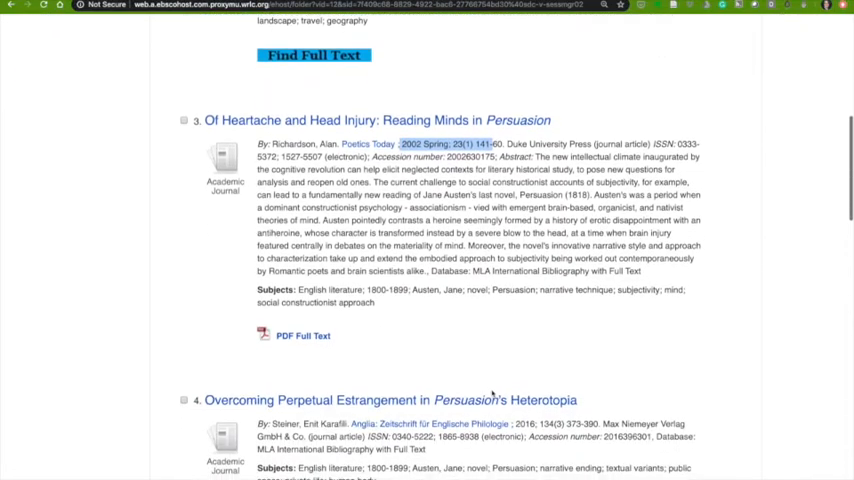
pyautogui.scroll(-3)
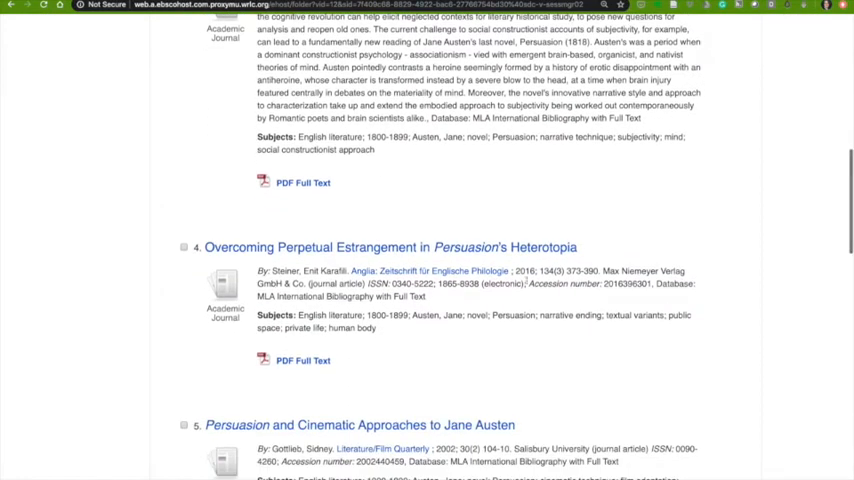
pyautogui.scroll(-3)
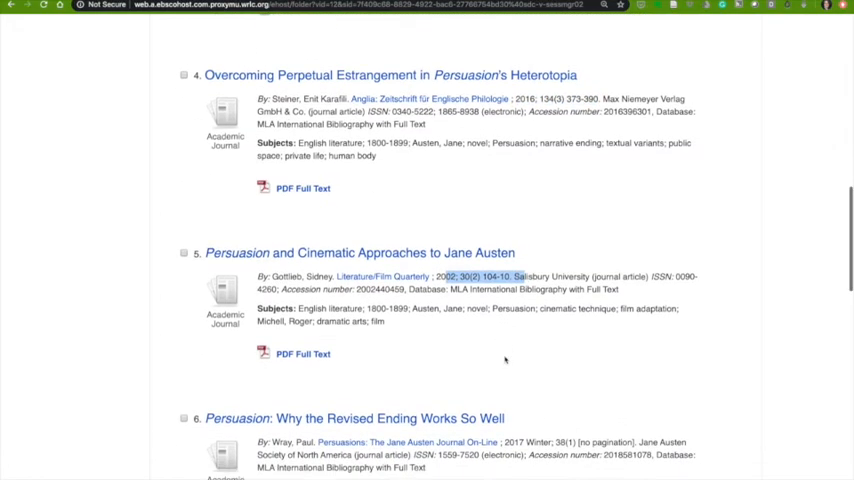
pyautogui.scroll(-3)
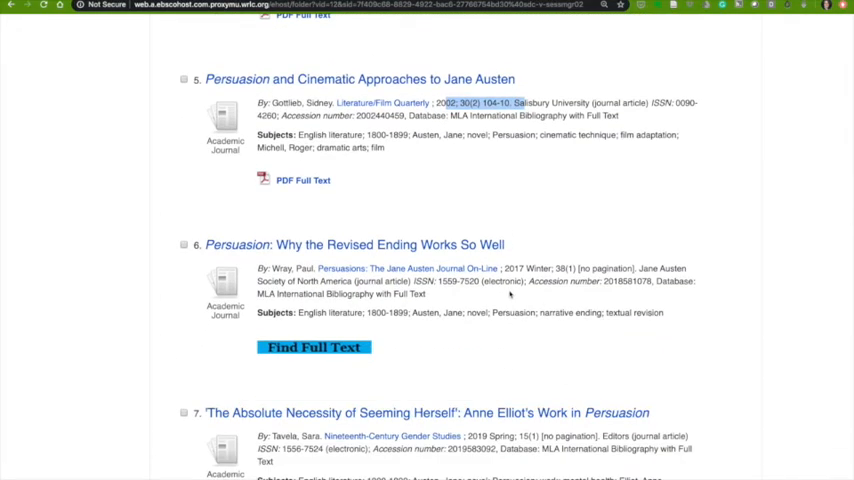
pyautogui.scroll(-3)
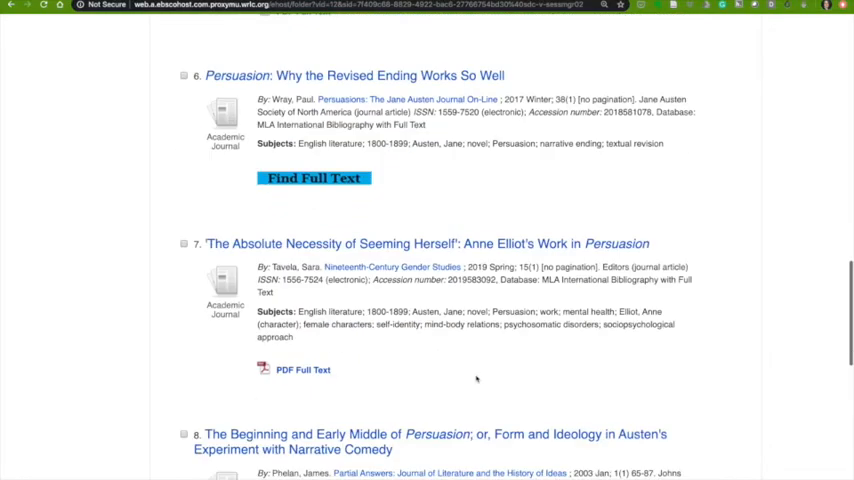
pyautogui.scroll(-3)
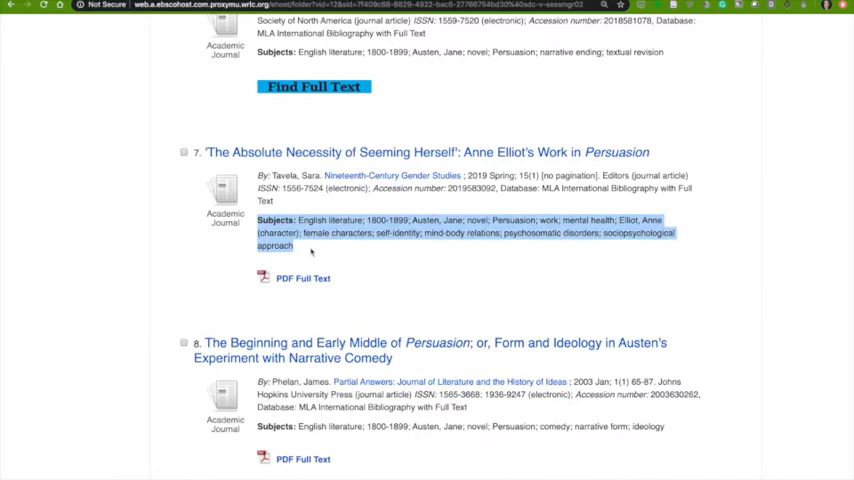
pyautogui.moveTo(312, 252)
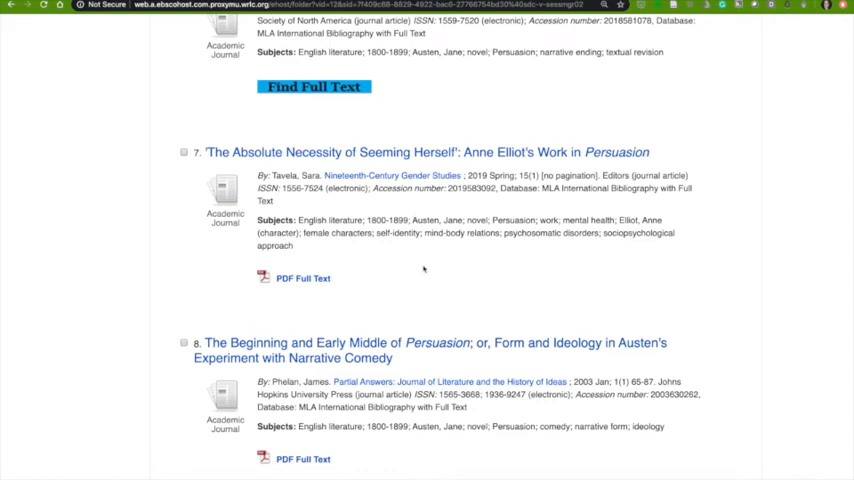
pyautogui.moveTo(318, 336)
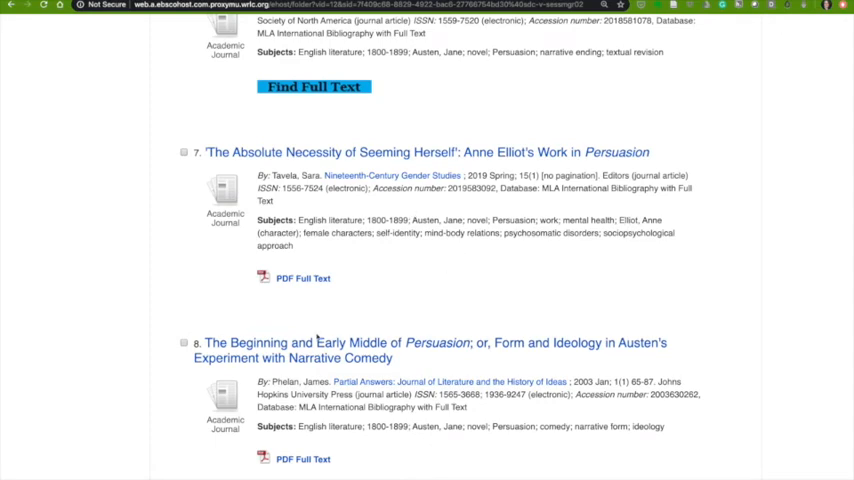
pyautogui.scroll(-3)
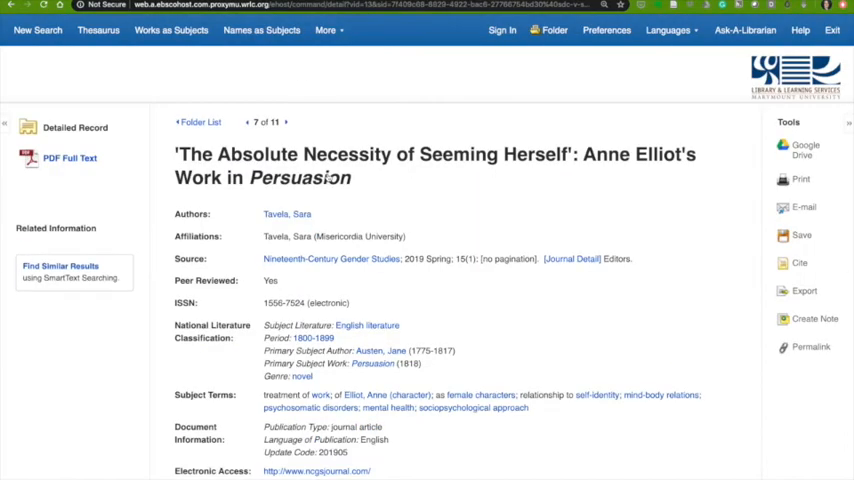
# Scroll the Anne Elliot record to its end, past accession number, MLA record number and database details
pyautogui.scroll(-3)
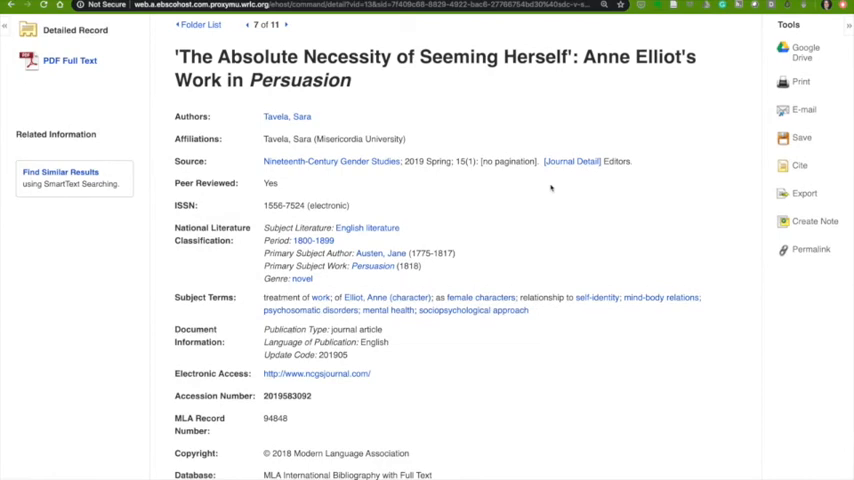
pyautogui.scroll(-3)
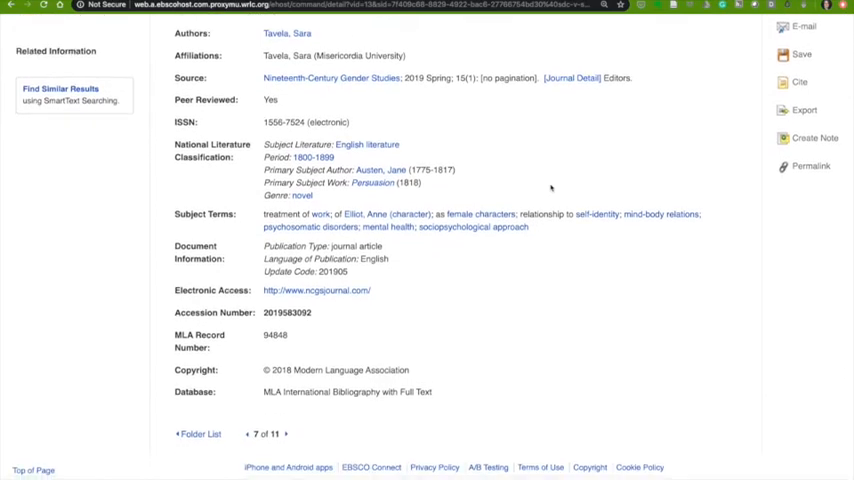
pyautogui.scroll(-3)
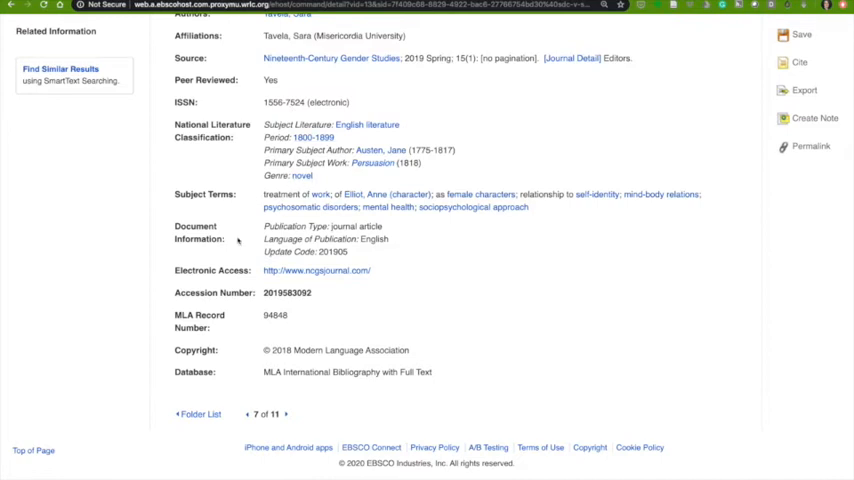
pyautogui.moveTo(330, 316)
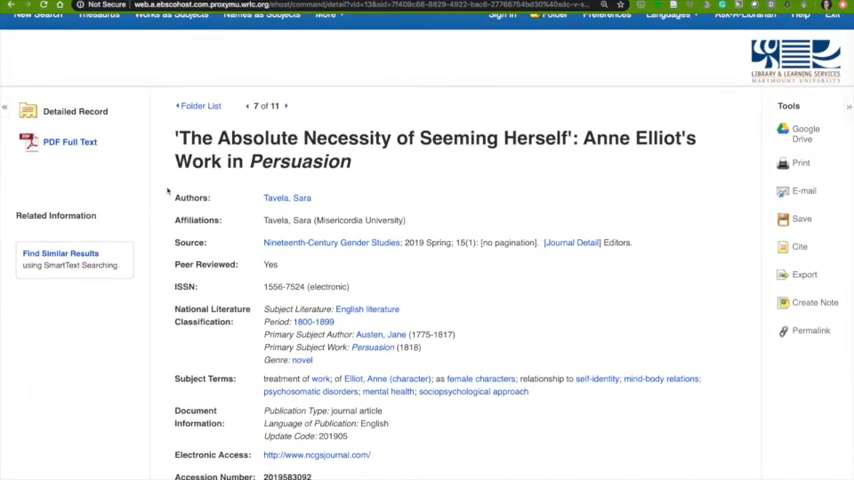
pyautogui.moveTo(110, 222)
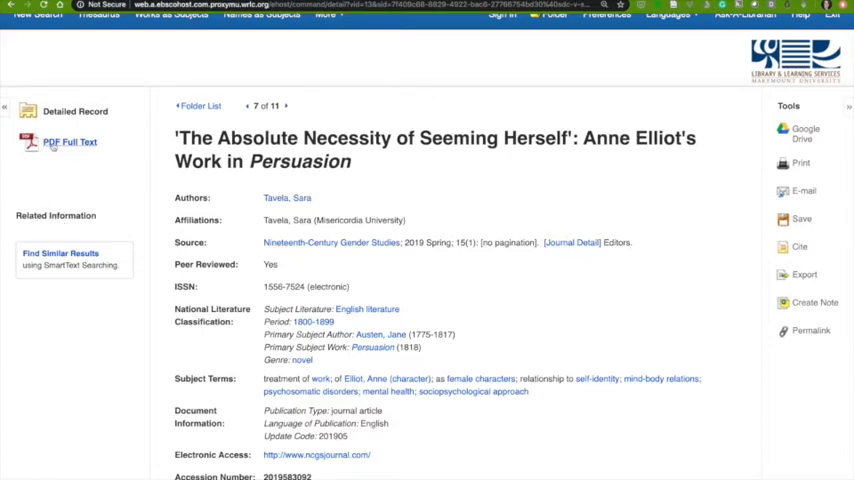
pyautogui.moveTo(68, 140)
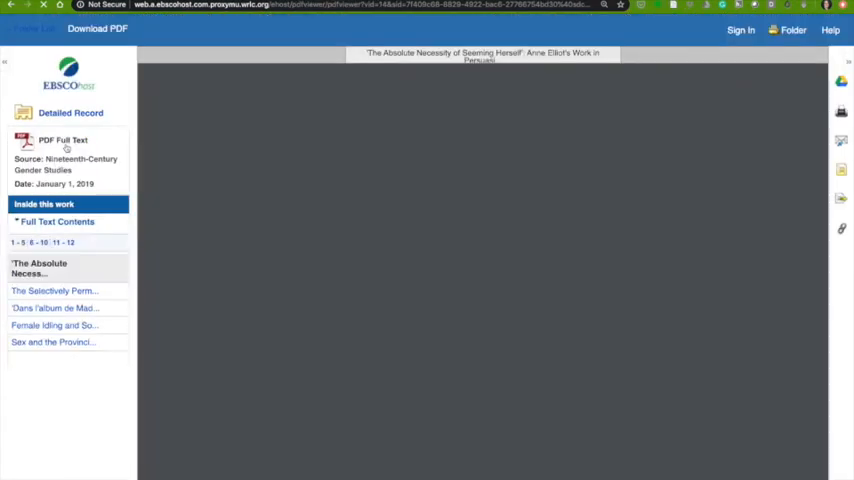
# Read through the Nineteenth-Century Gender Studies full-text PDF, then return to the detailed record
pyautogui.click(60, 140)
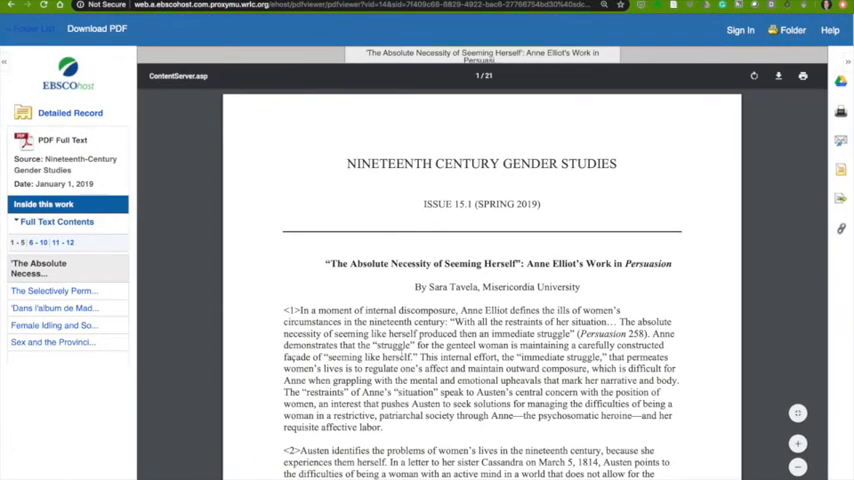
pyautogui.scroll(-3)
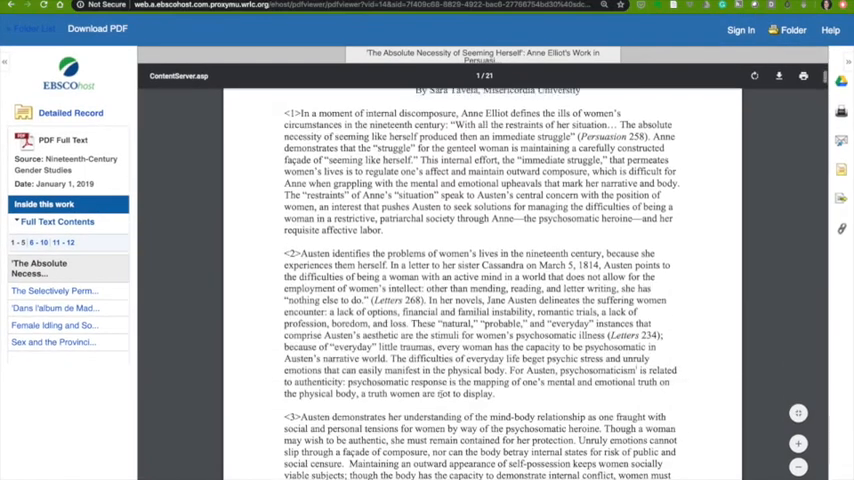
pyautogui.scroll(-3)
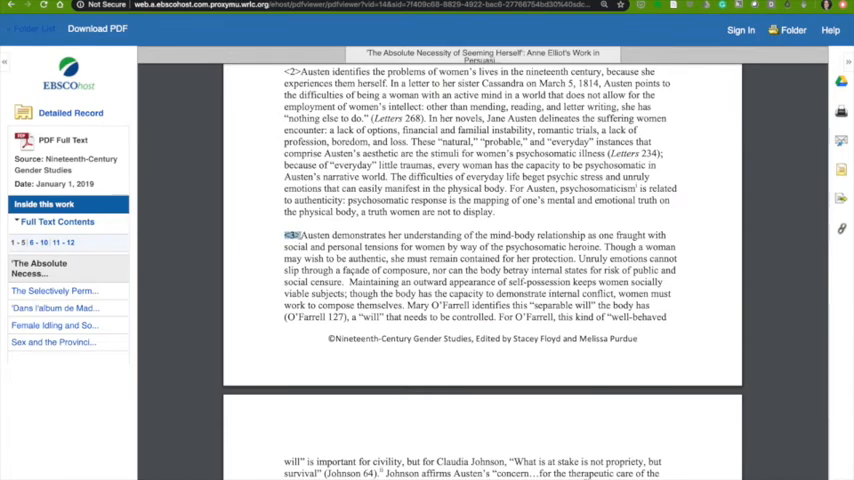
pyautogui.scroll(-3)
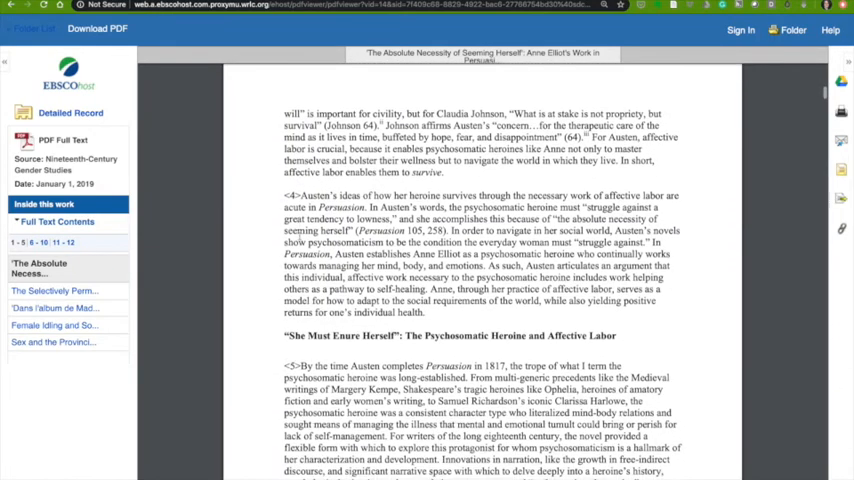
pyautogui.scroll(-3)
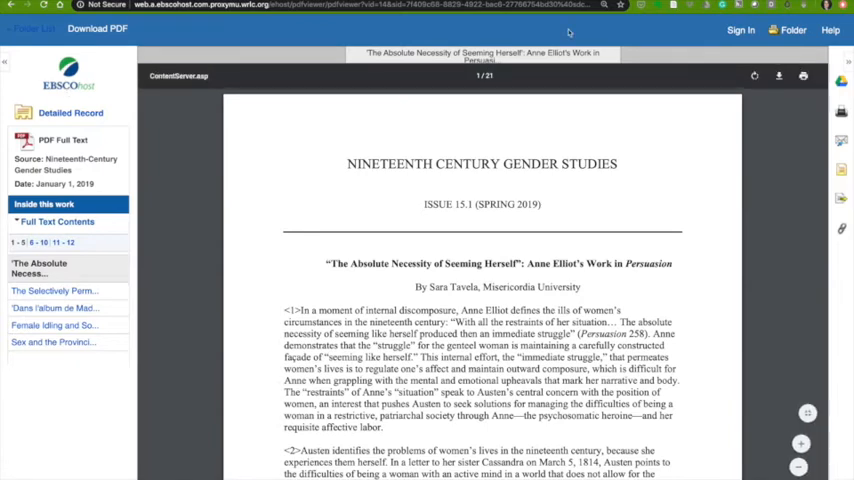
pyautogui.moveTo(96, 28)
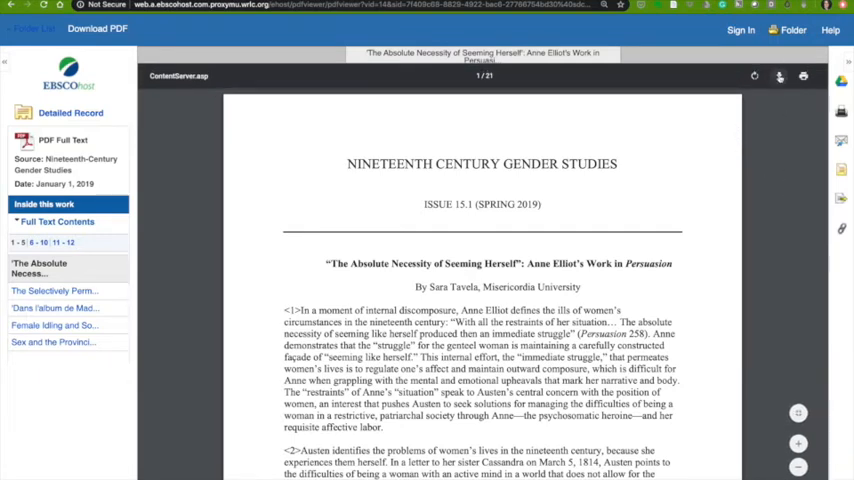
pyautogui.moveTo(780, 76)
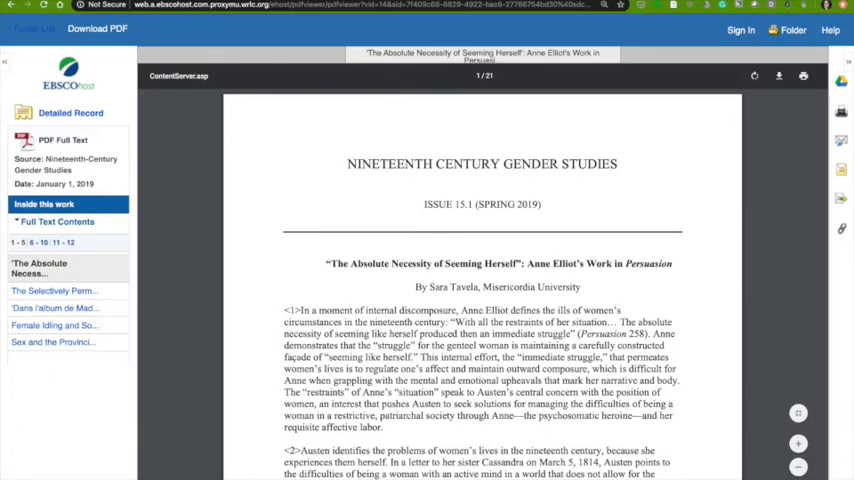
pyautogui.moveTo(112, 420)
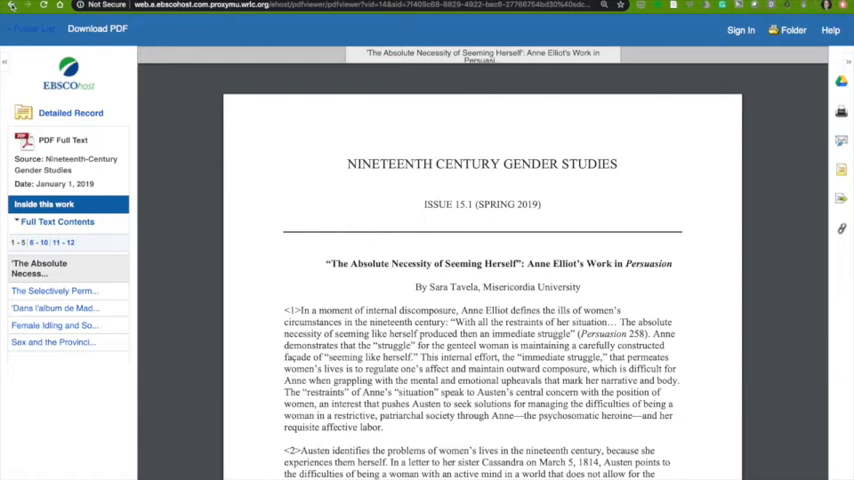
pyautogui.click(70, 112)
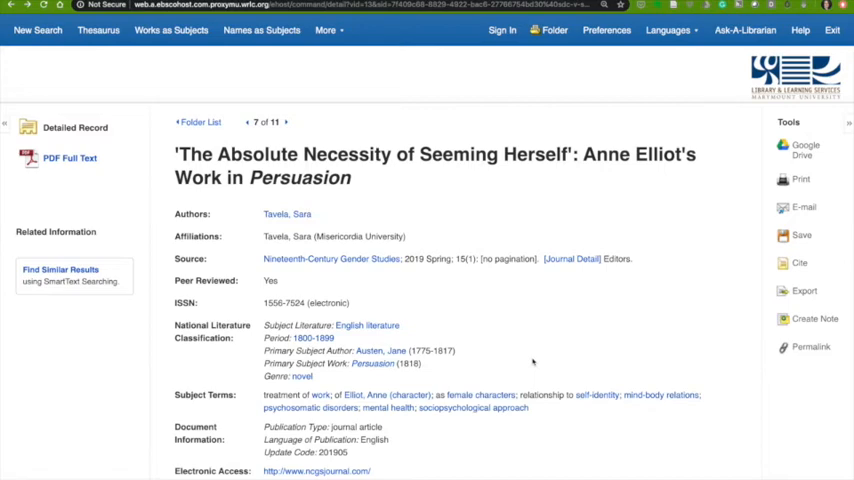
pyautogui.moveTo(548, 56)
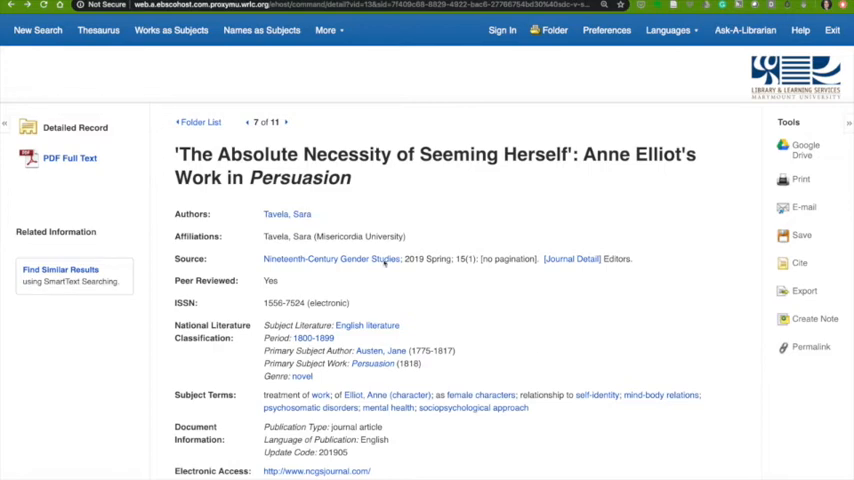
# Return to the folder's Articles list of 11 saved articles
pyautogui.doubleClick(300, 178)
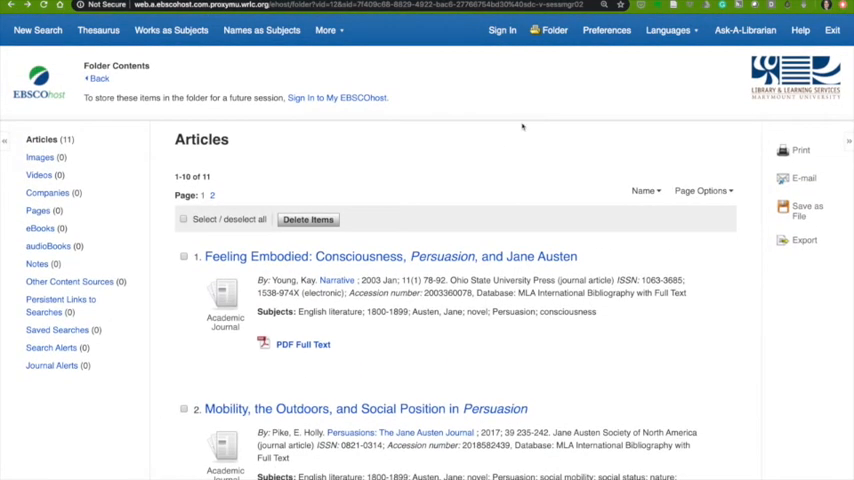
pyautogui.moveTo(430, 164)
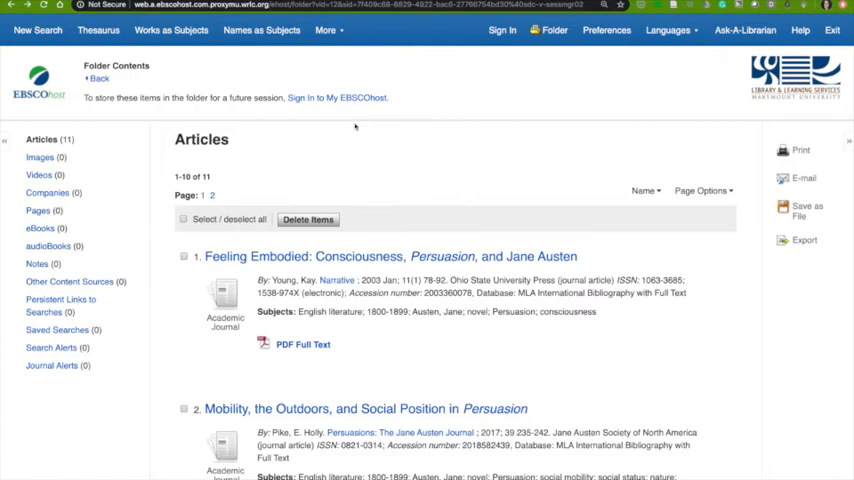
pyautogui.moveTo(412, 368)
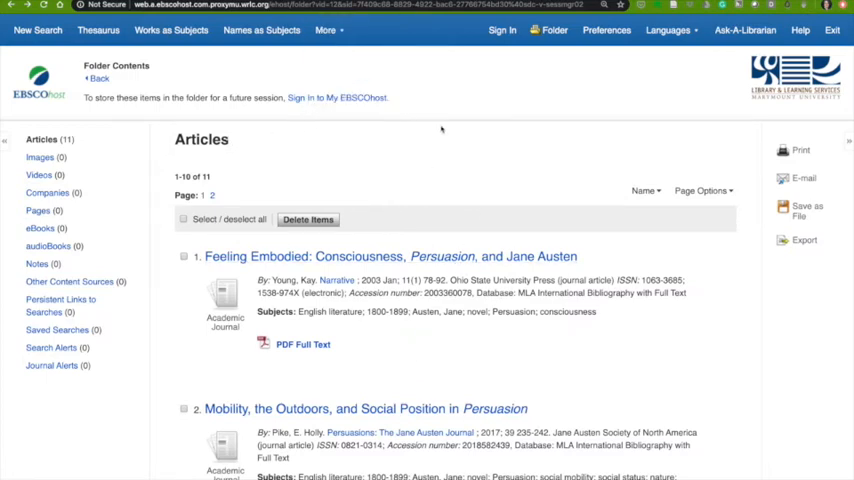
pyautogui.moveTo(564, 152)
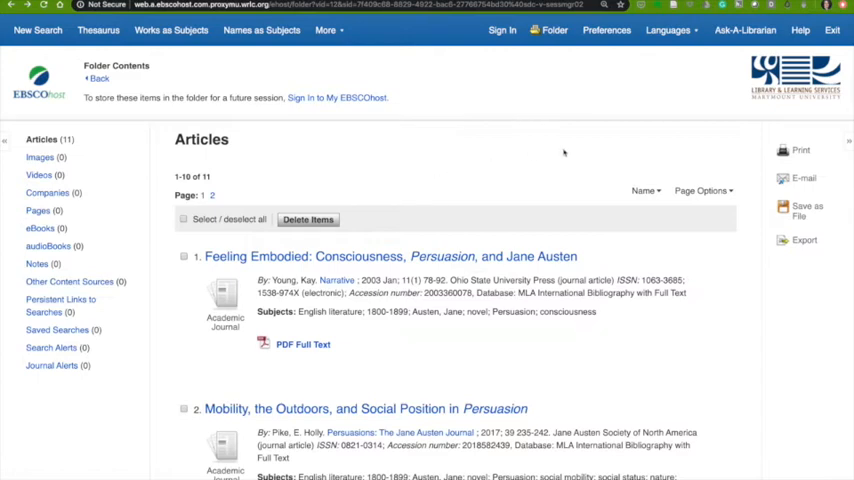
pyautogui.moveTo(804, 224)
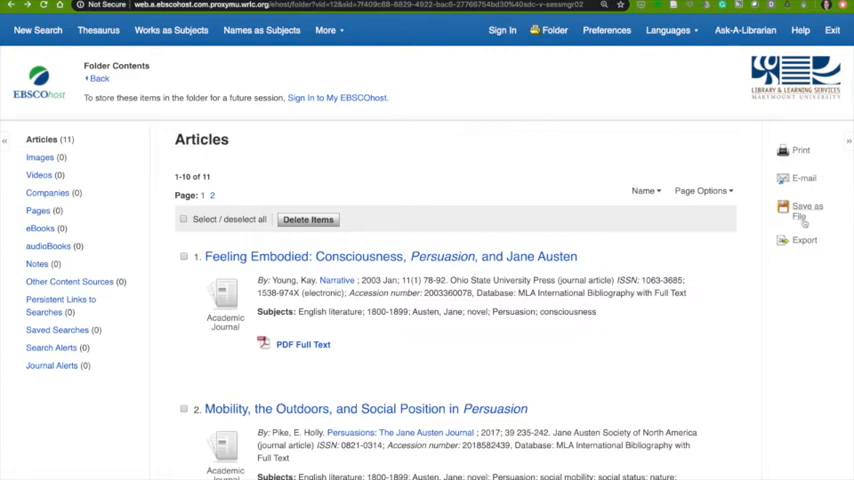
pyautogui.moveTo(436, 232)
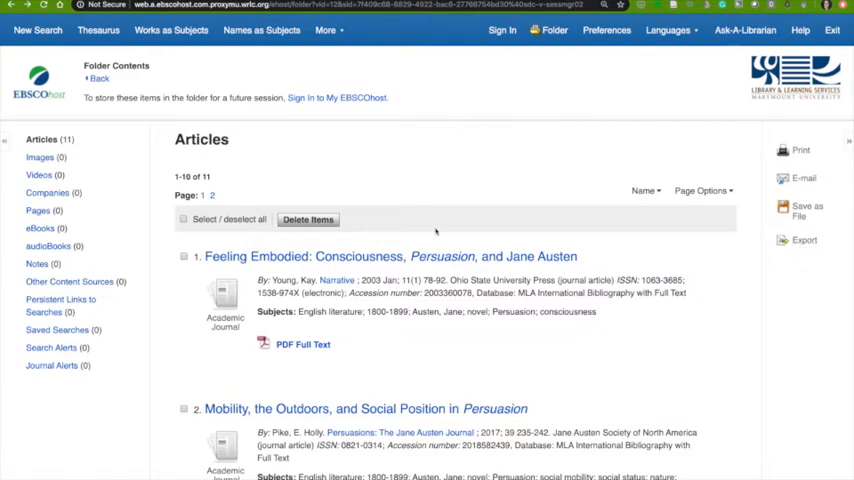
# Check all 11 folder articles with the Select / deselect all box
pyautogui.click(184, 220)
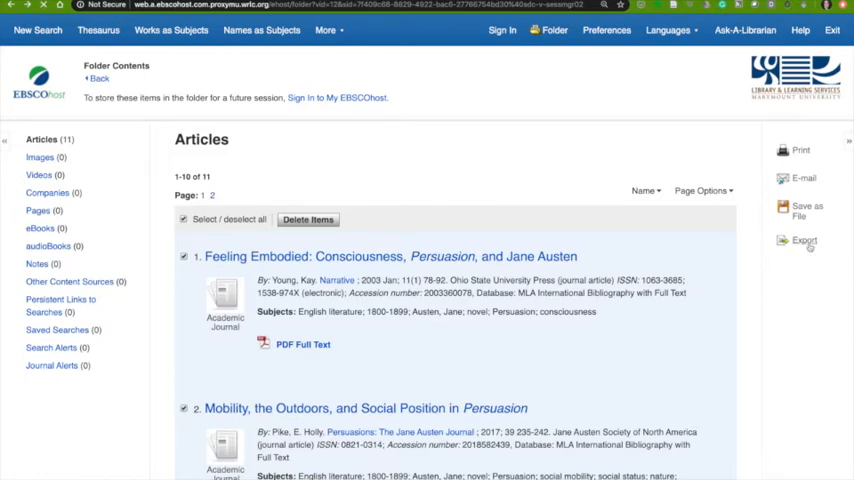
# Export the 11 citations as a CSV download without removing them from the folder
pyautogui.click(804, 240)
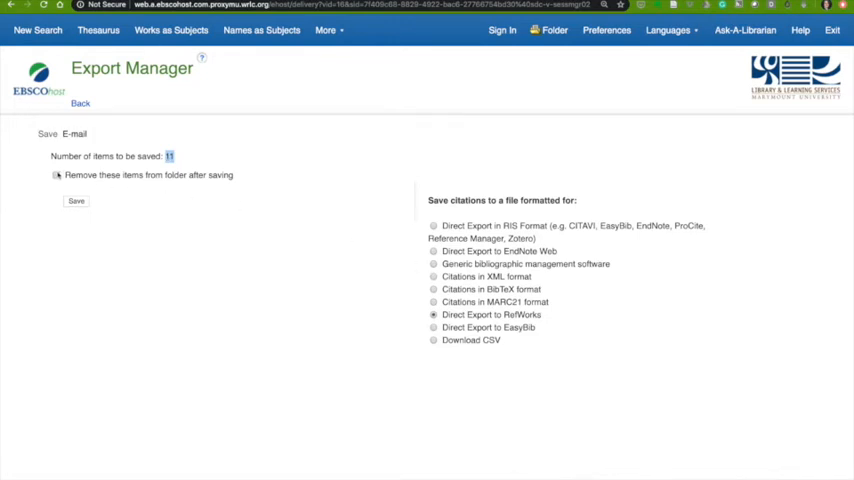
pyautogui.click(56, 174)
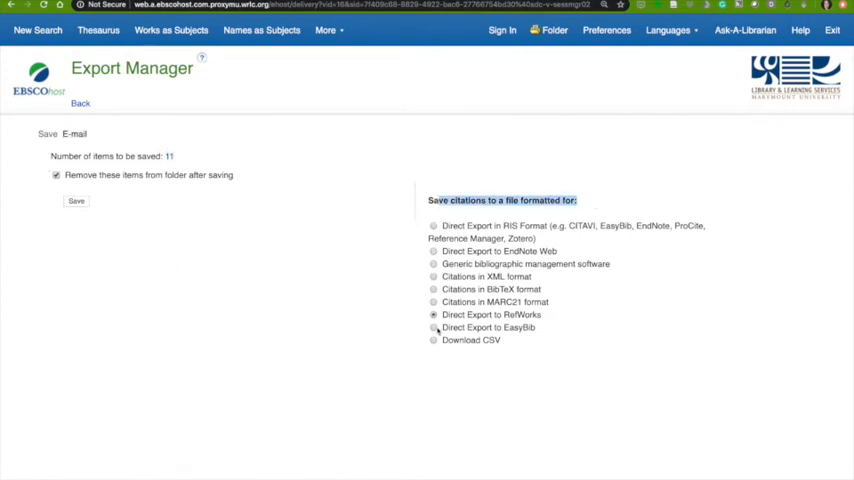
pyautogui.click(432, 328)
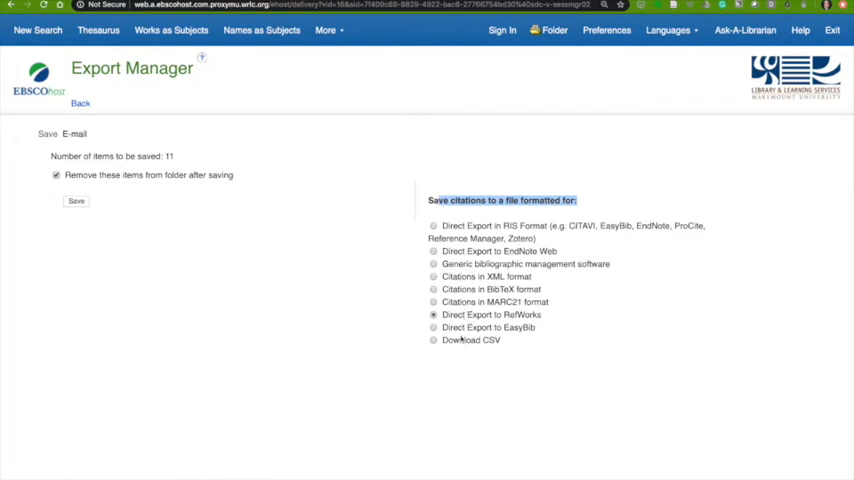
pyautogui.moveTo(570, 226)
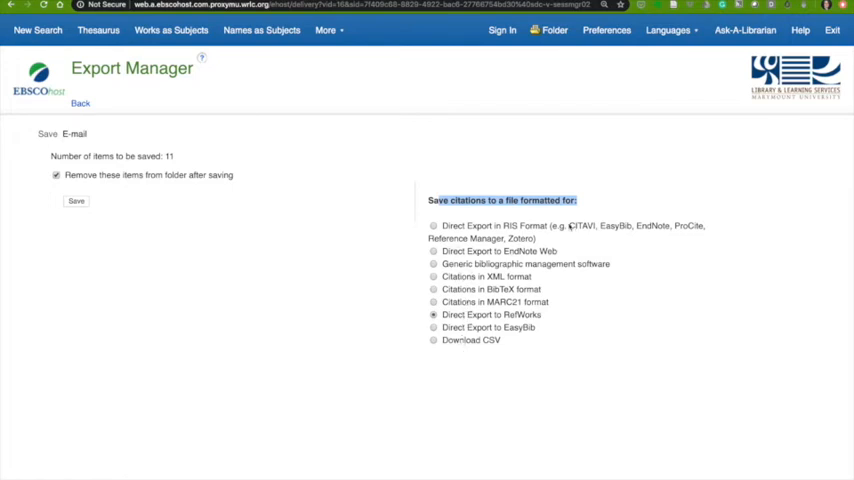
pyautogui.moveTo(524, 256)
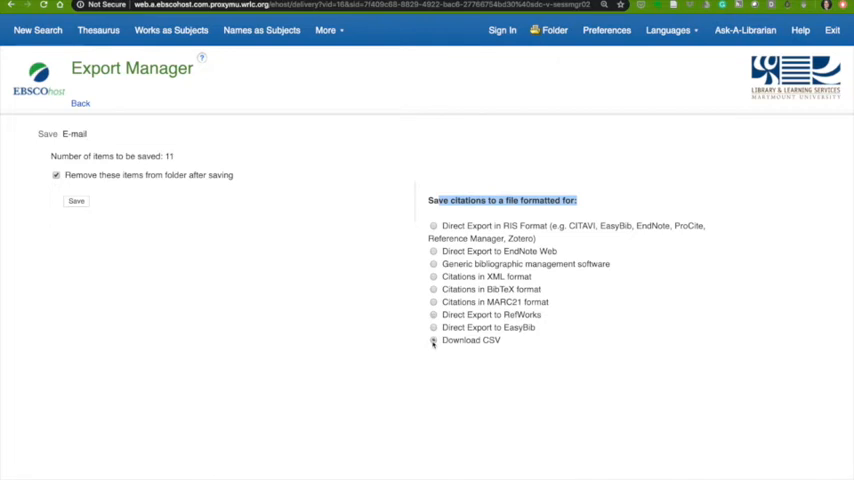
pyautogui.click(432, 340)
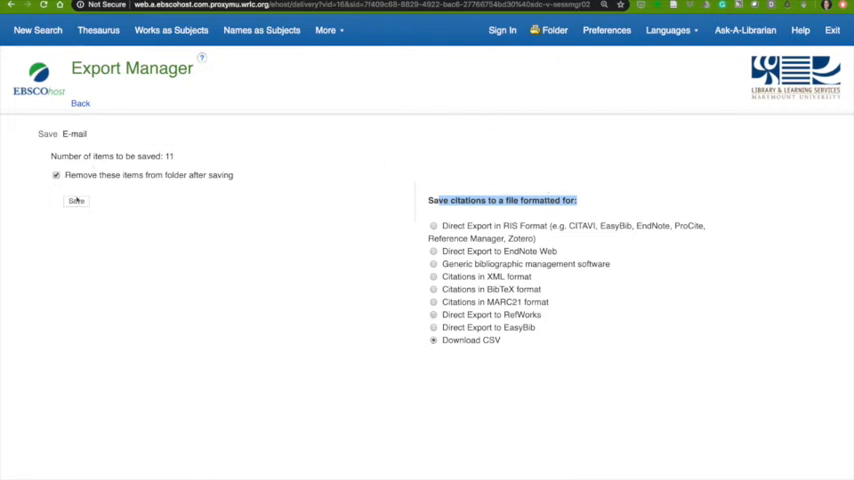
pyautogui.click(56, 176)
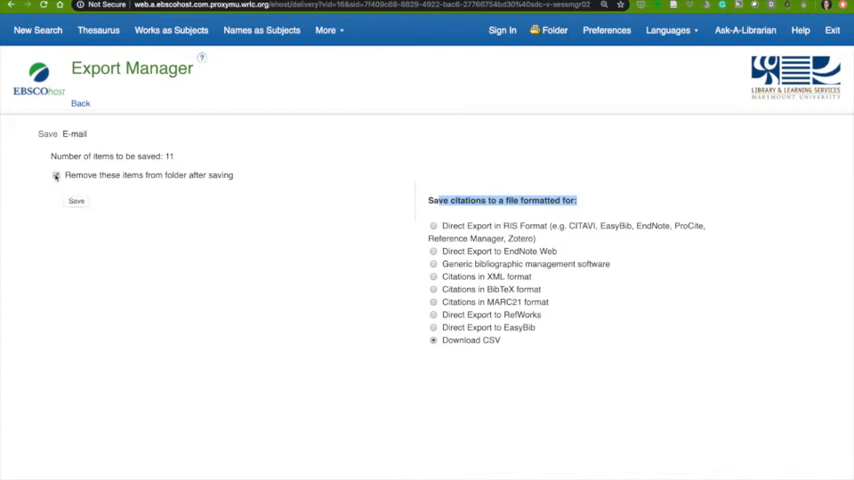
pyautogui.click(76, 200)
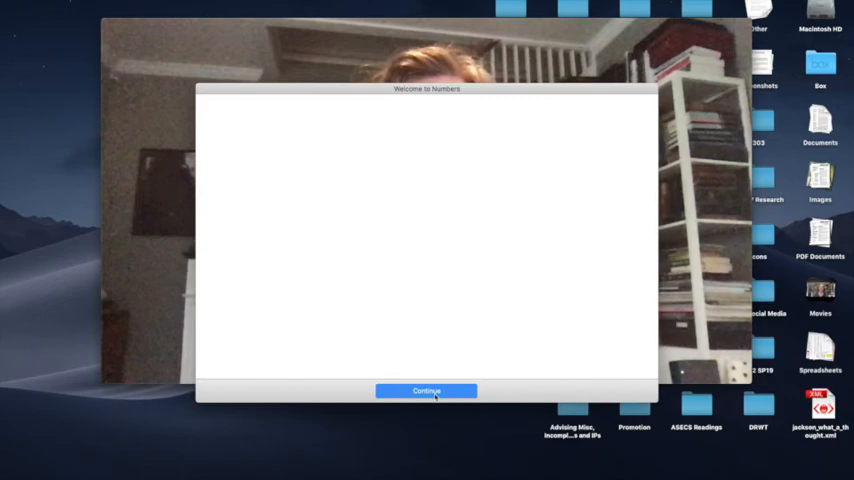
# Dismiss the Welcome to Numbers window via Continue
pyautogui.click(426, 392)
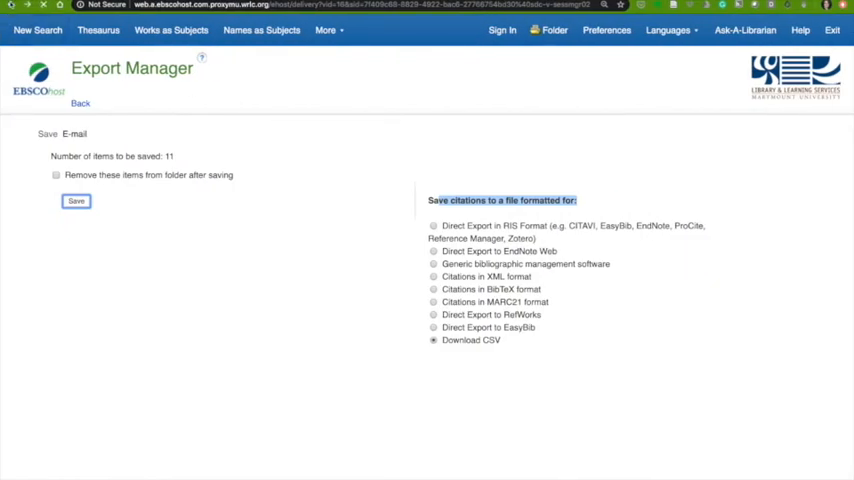
# Go back from Export Manager to the folder and start the E-mail Manager for the 11 articles
pyautogui.click(80, 104)
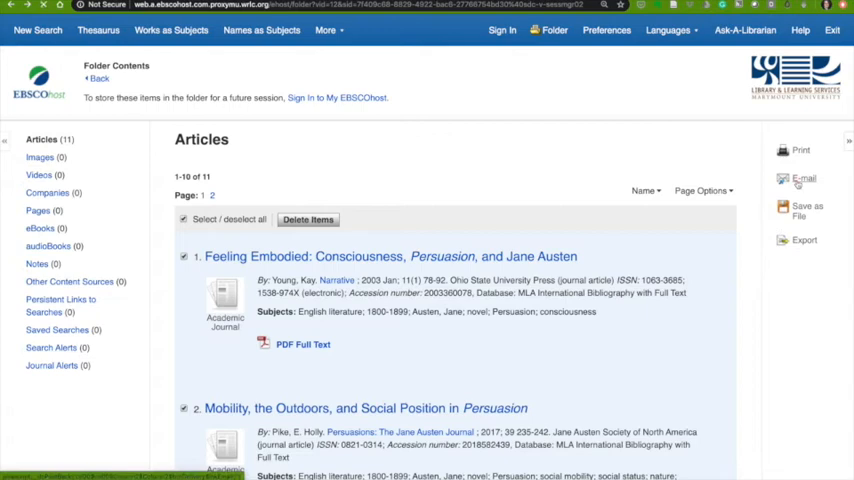
pyautogui.click(804, 178)
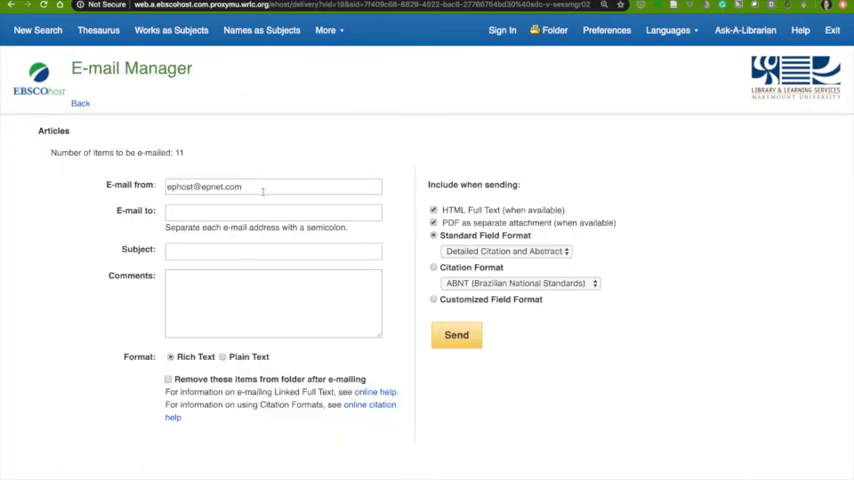
# E-mail the 11 articles to the suggested recipient with MLA citation format and confirm the send
pyautogui.click(272, 212)
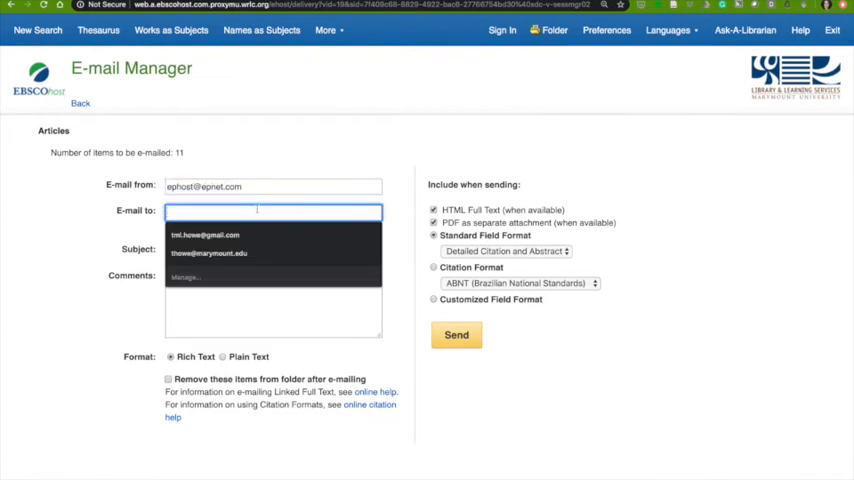
pyautogui.click(208, 252)
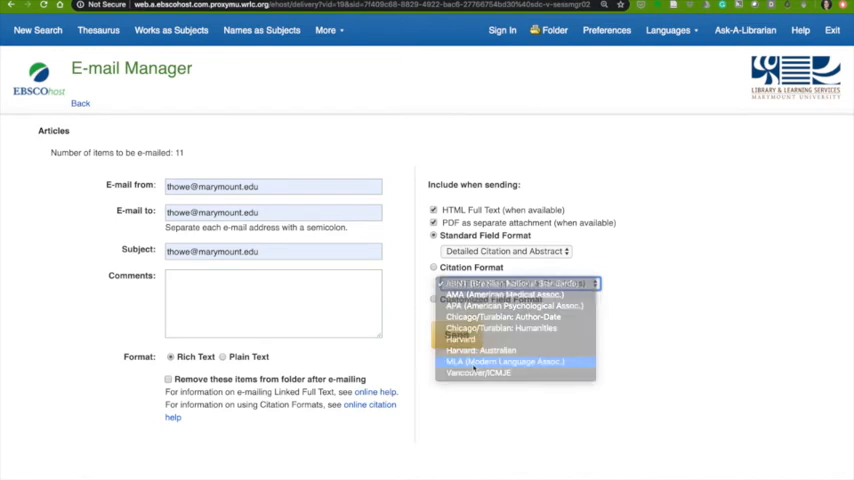
pyautogui.click(508, 360)
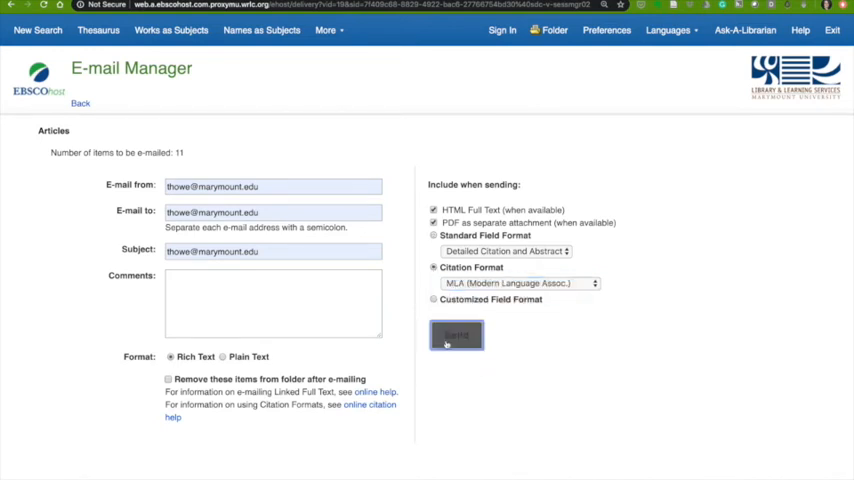
pyautogui.click(456, 336)
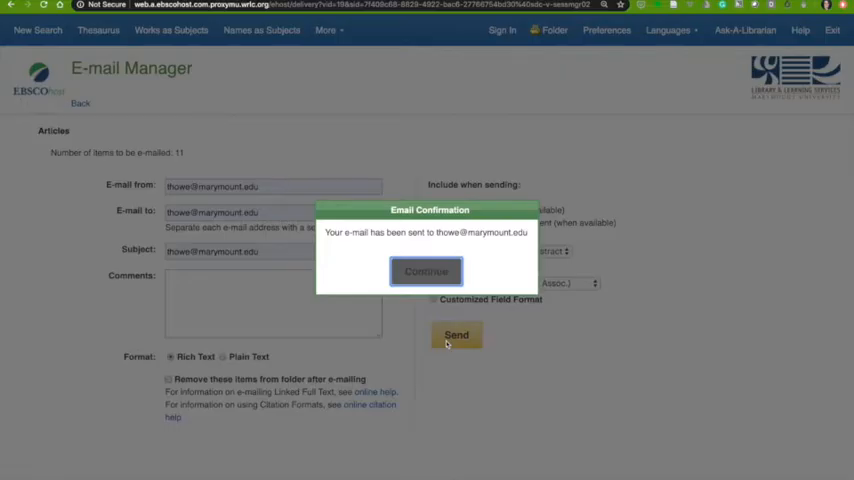
pyautogui.click(426, 272)
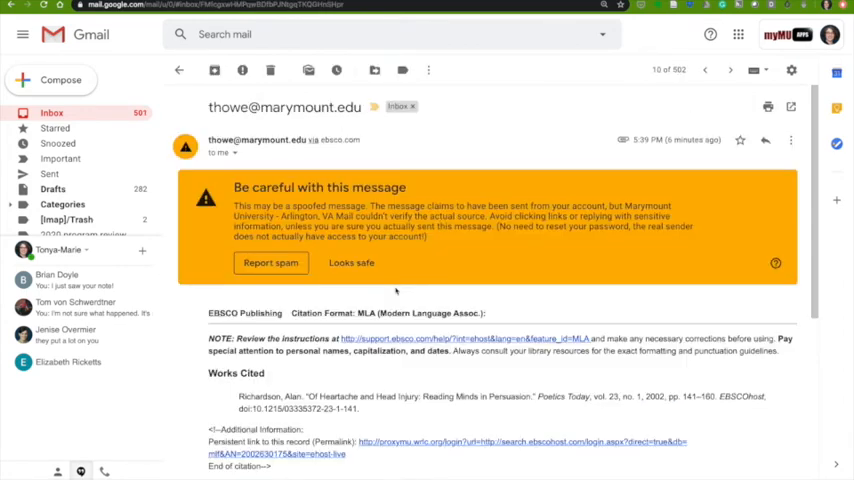
# Copy the Richardson citation from the EBSCO email's Works Cited, then head to Google Drive
pyautogui.scroll(-3)
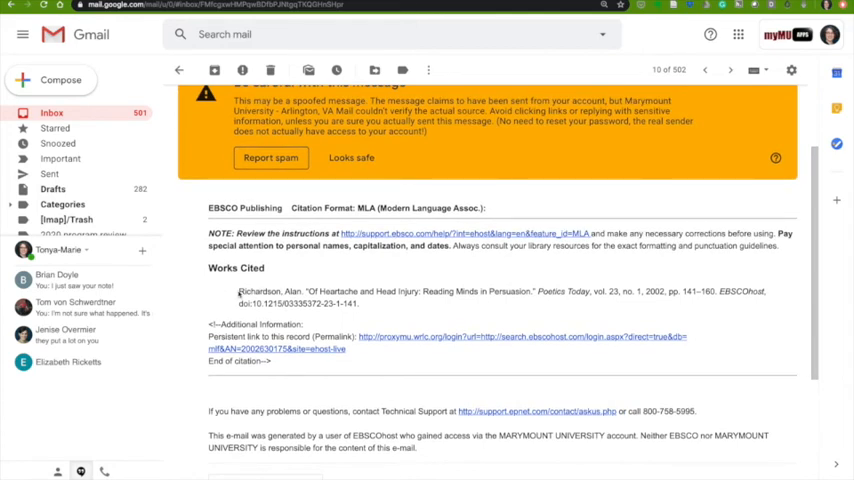
pyautogui.moveTo(238, 292); pyautogui.dragTo(358, 304)
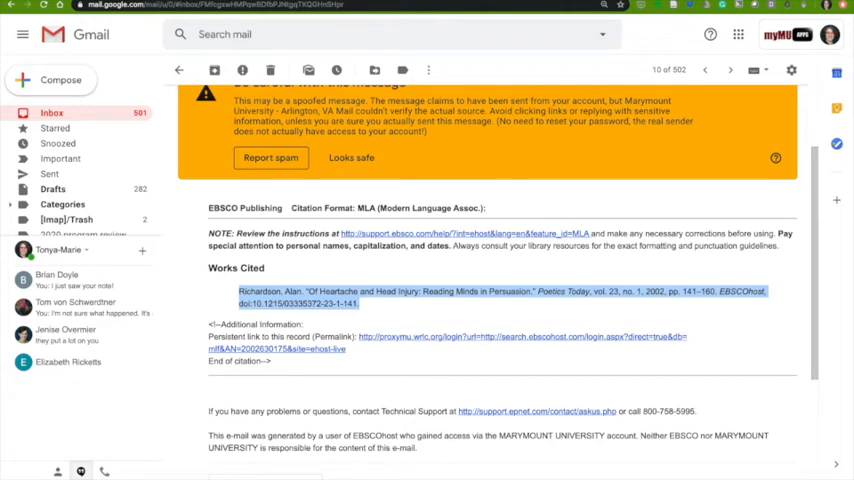
pyautogui.click(42, 38)
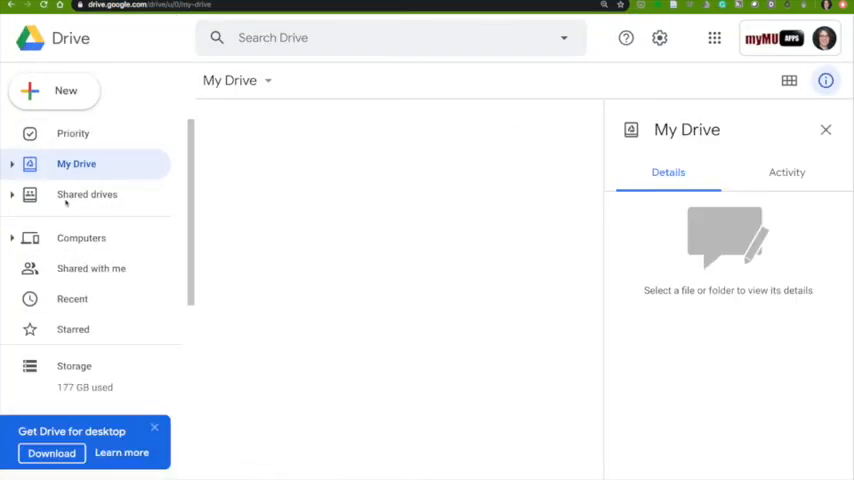
# Create a folder named HOWE inside the EN490 shared drive
pyautogui.click(88, 194)
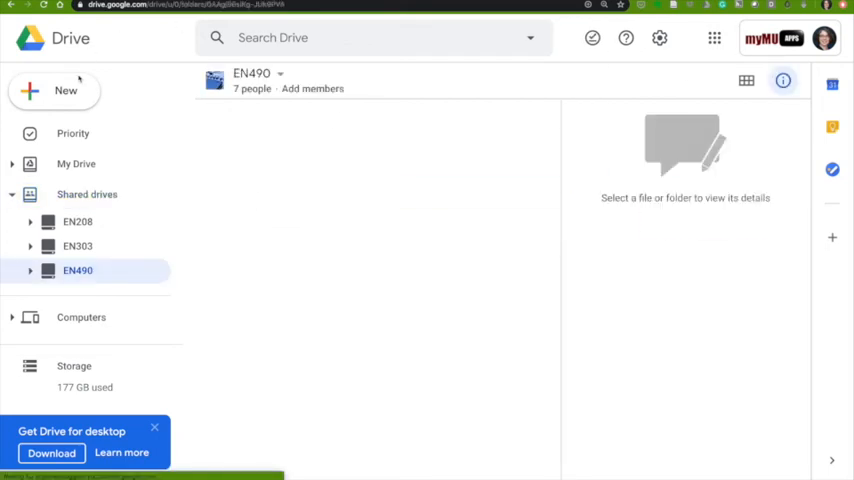
pyautogui.click(64, 90)
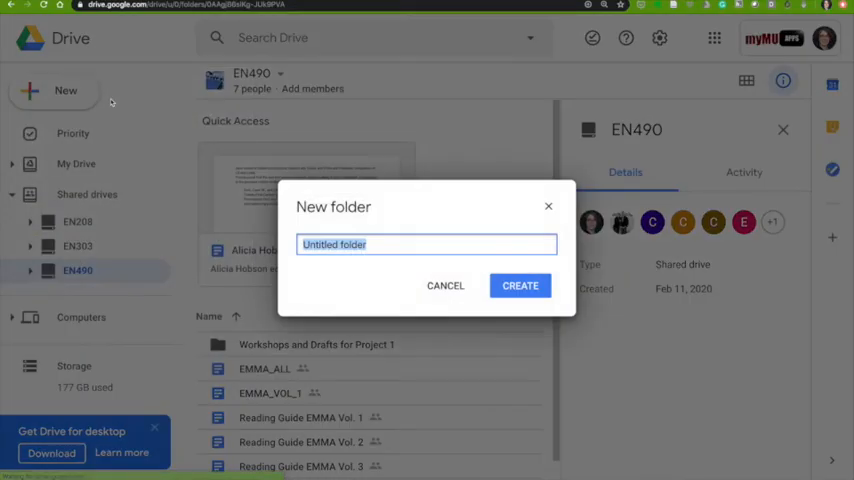
pyautogui.write('HOWE')
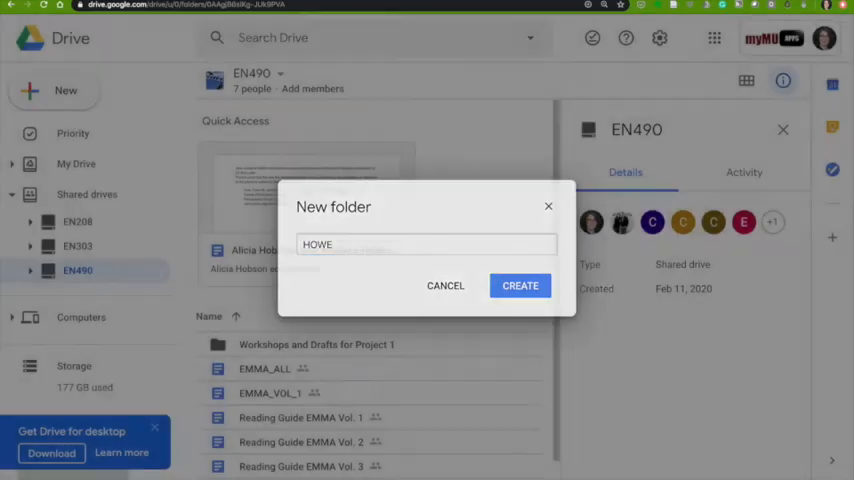
pyautogui.click(520, 284)
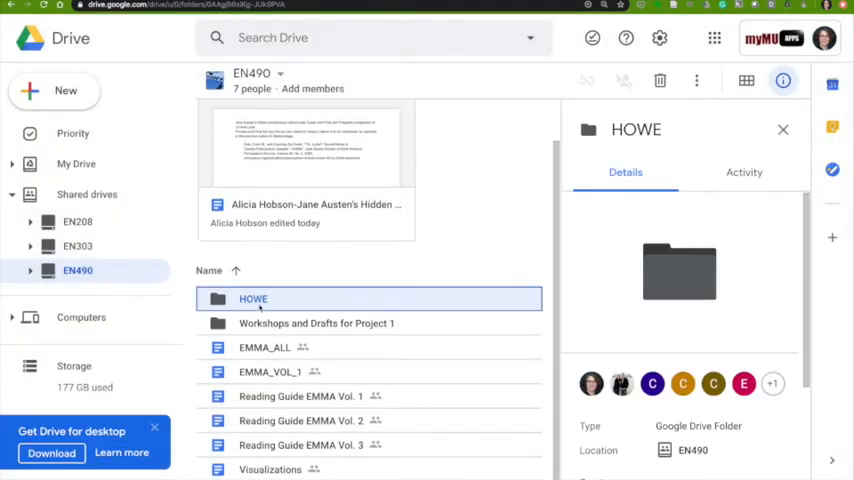
# Start a new Google Doc inside the HOWE folder
pyautogui.doubleClick(252, 298)
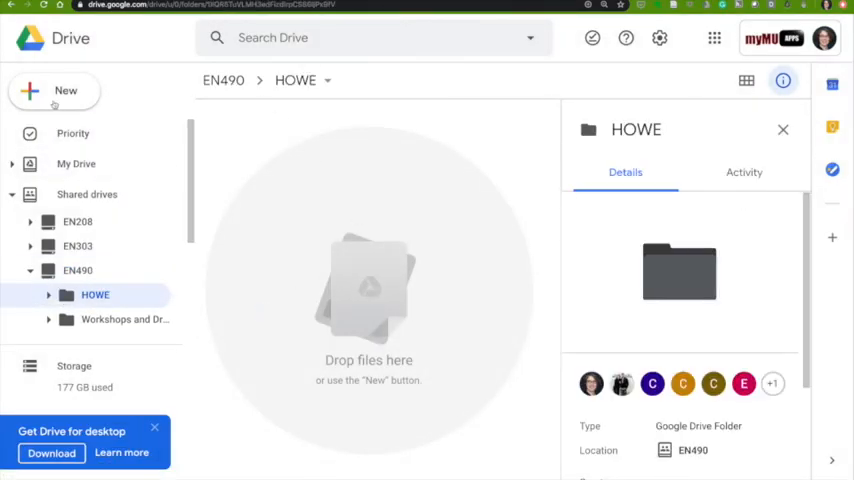
pyautogui.click(54, 90)
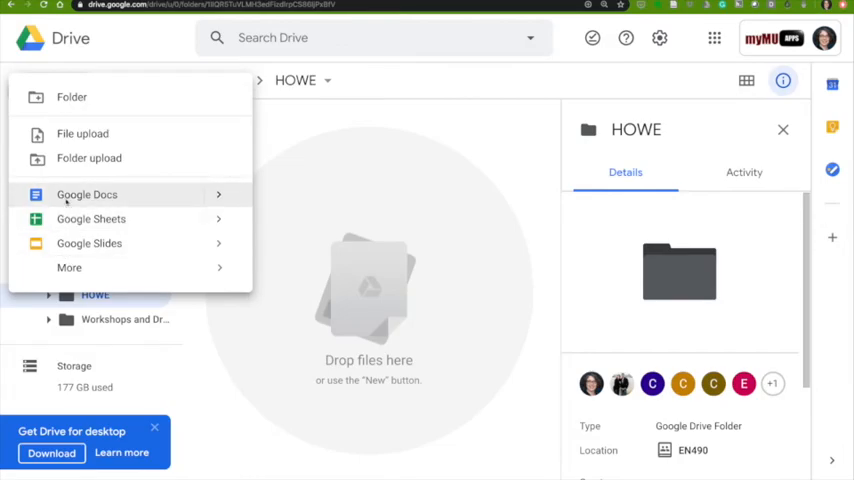
pyautogui.click(86, 194)
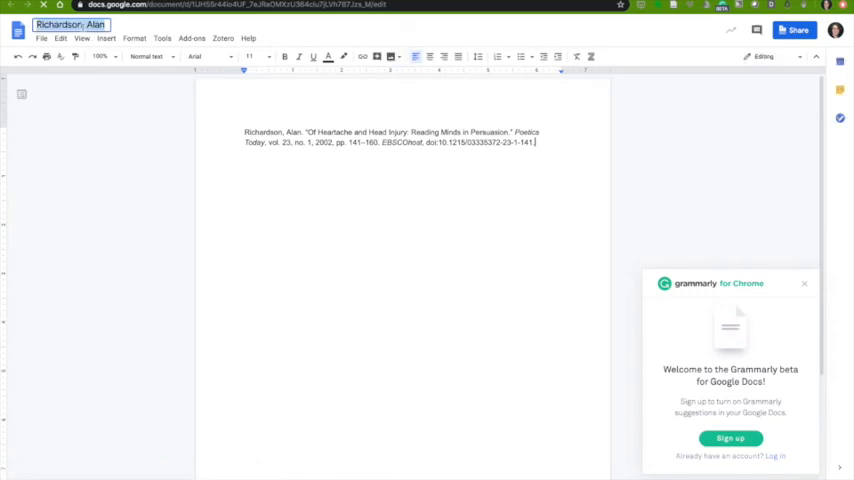
# Title the doc 'Research' and paste each EBSCO email's Works Cited citation into it, Richardson through Gunn
pyautogui.write('Research')
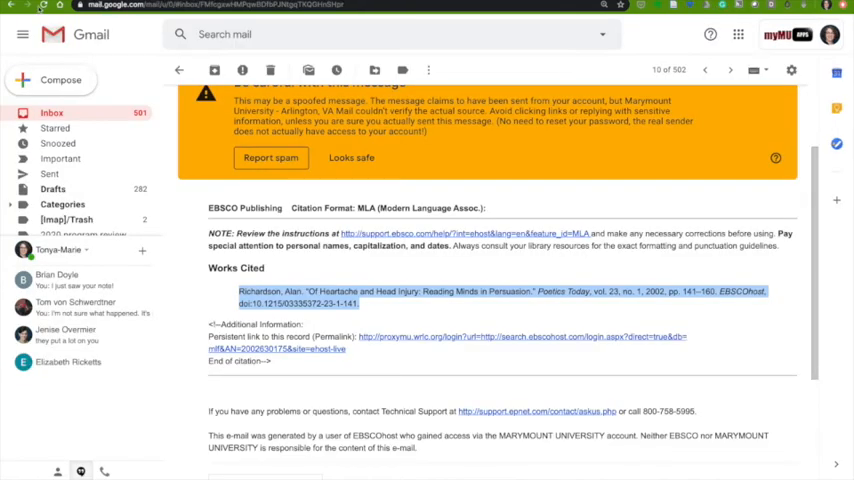
pyautogui.click(178, 70)
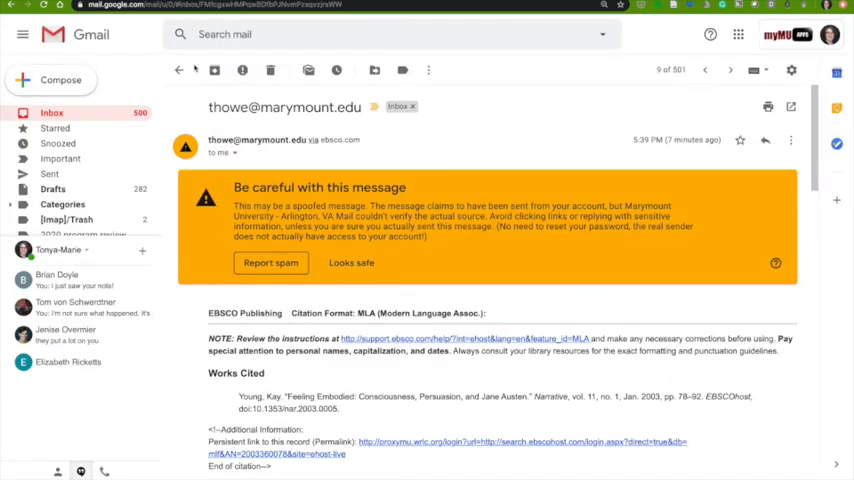
pyautogui.click(180, 70)
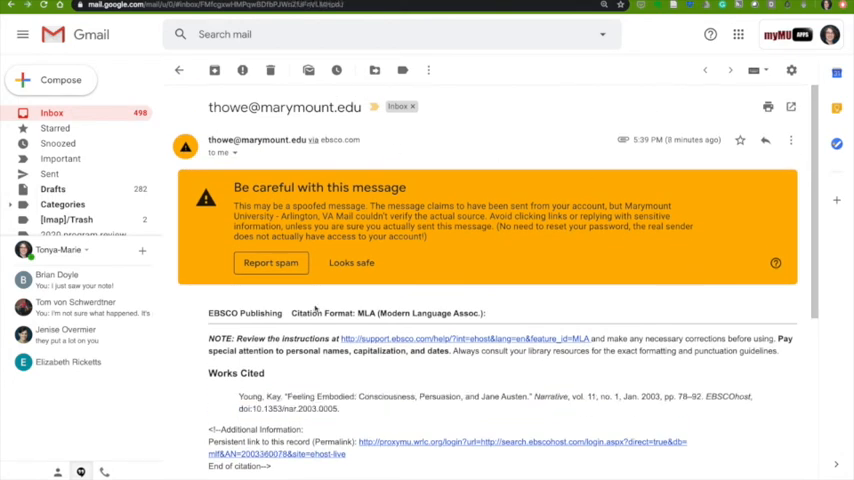
pyautogui.click(178, 70)
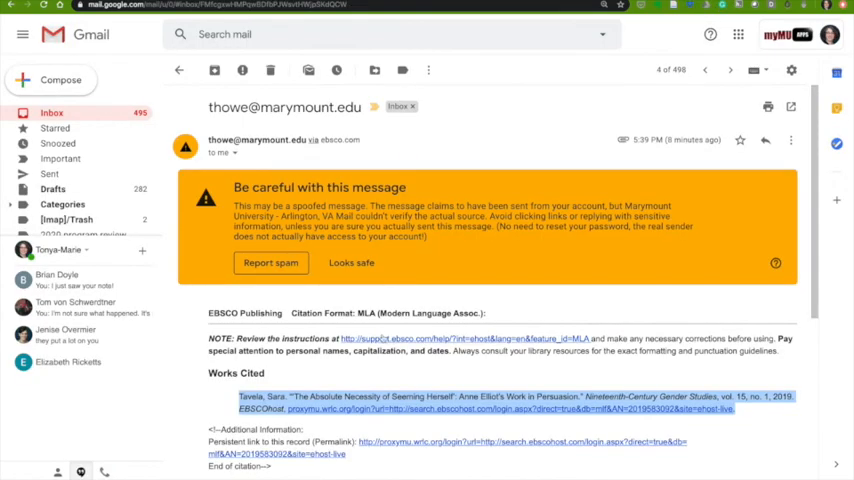
pyautogui.click(730, 70)
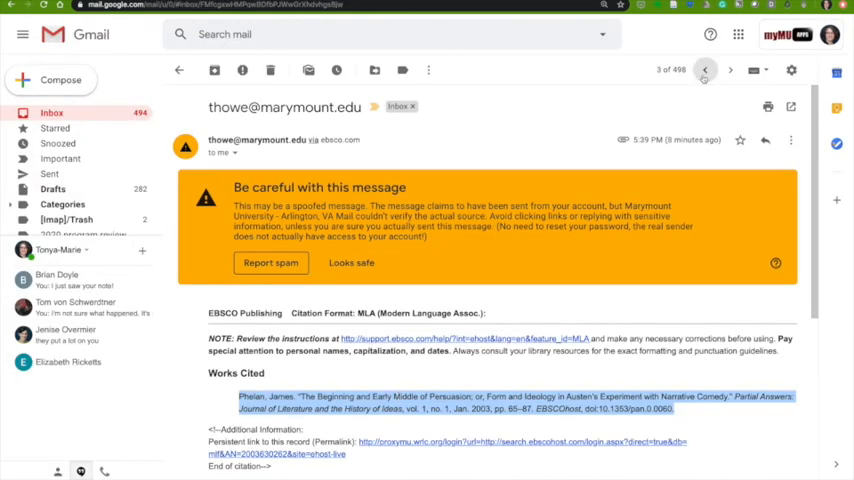
pyautogui.click(704, 70)
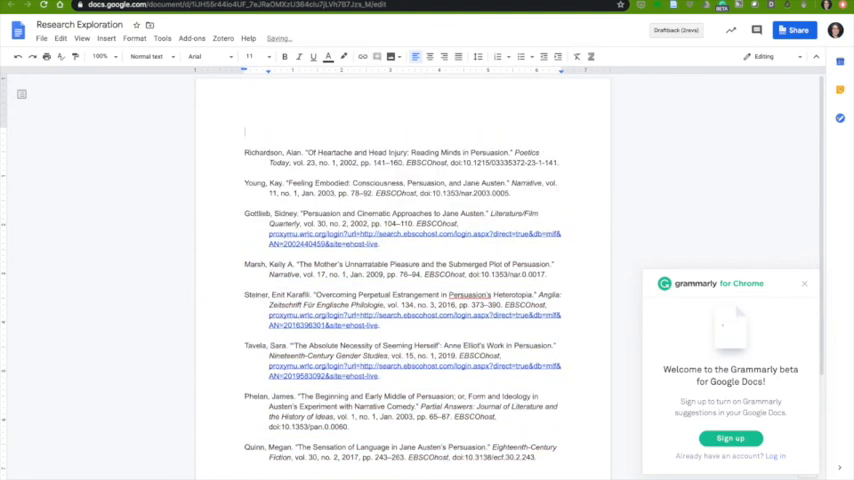
# Add a header reading Dr. Howe, Research Exploration and Sources above the citation list
pyautogui.write('DR')
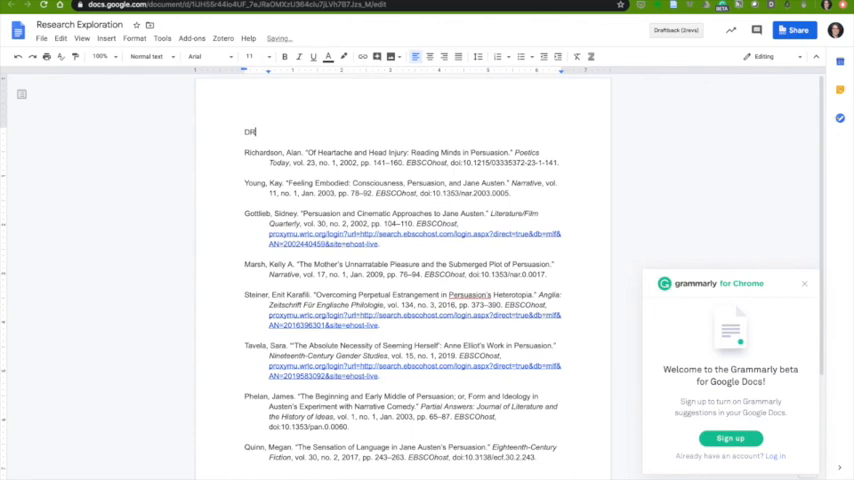
pyautogui.write('r.')
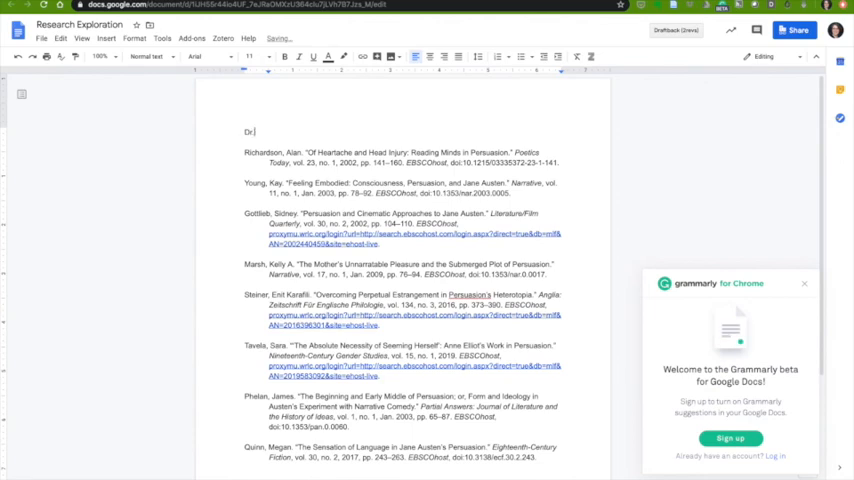
pyautogui.write('Howe')
pyautogui.write('EN490')
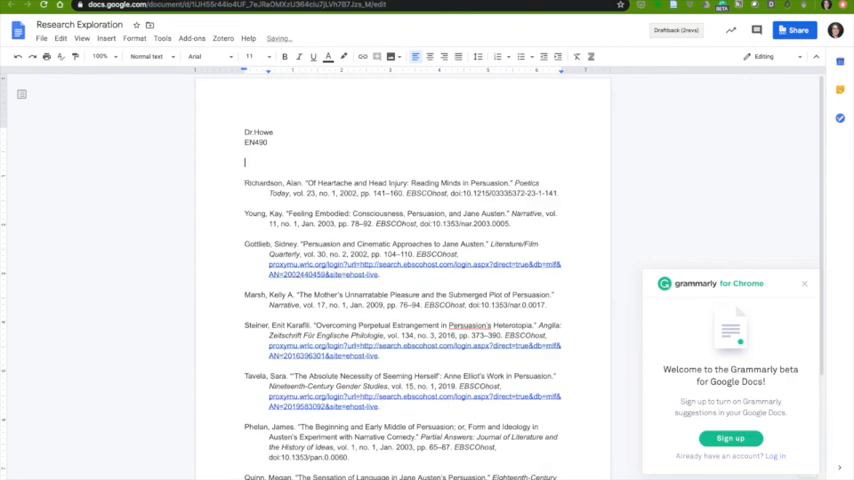
pyautogui.write('Research Exploration')
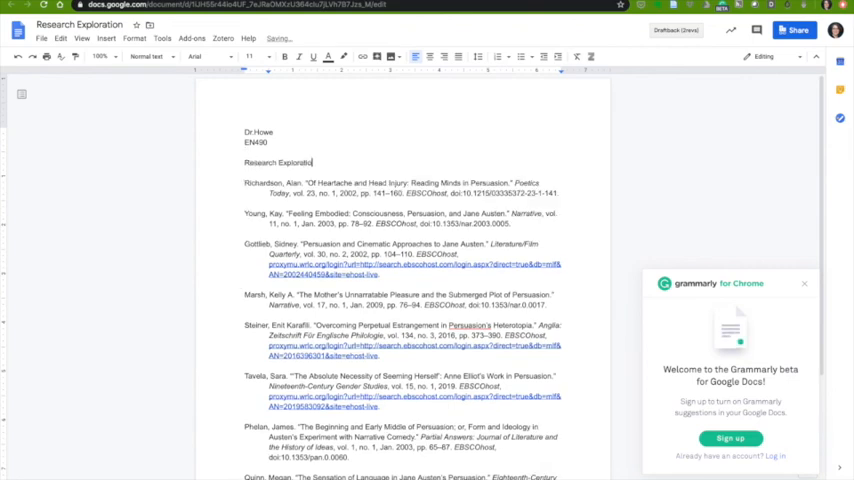
pyautogui.write('Sources')
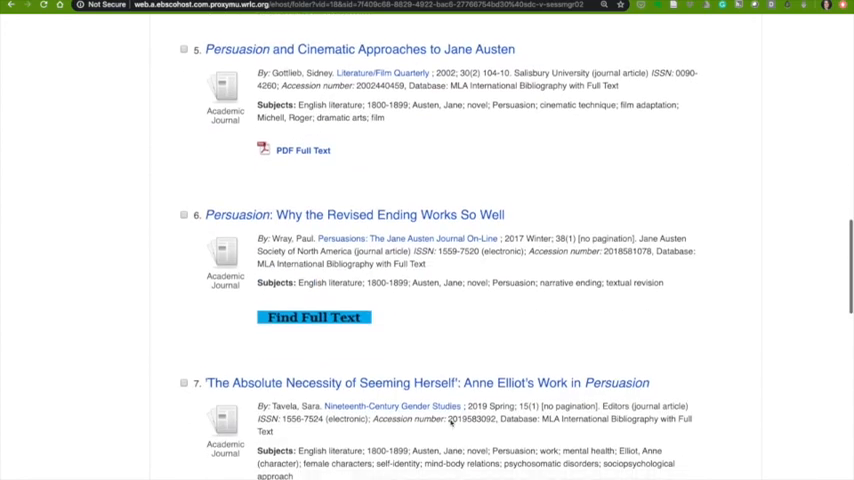
pyautogui.scroll(-3)
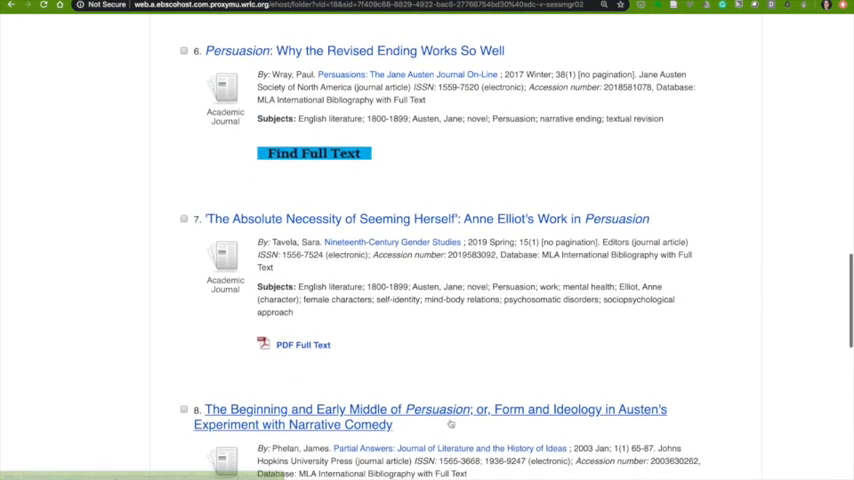
pyautogui.scroll(-3)
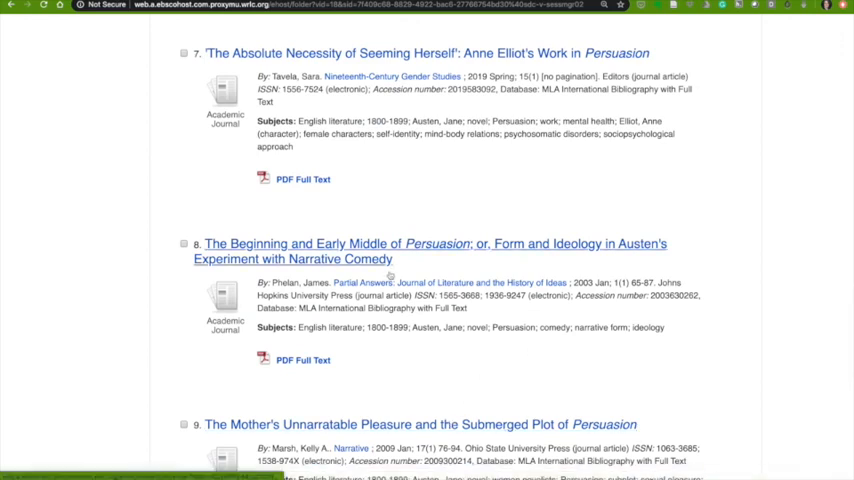
pyautogui.moveTo(400, 250)
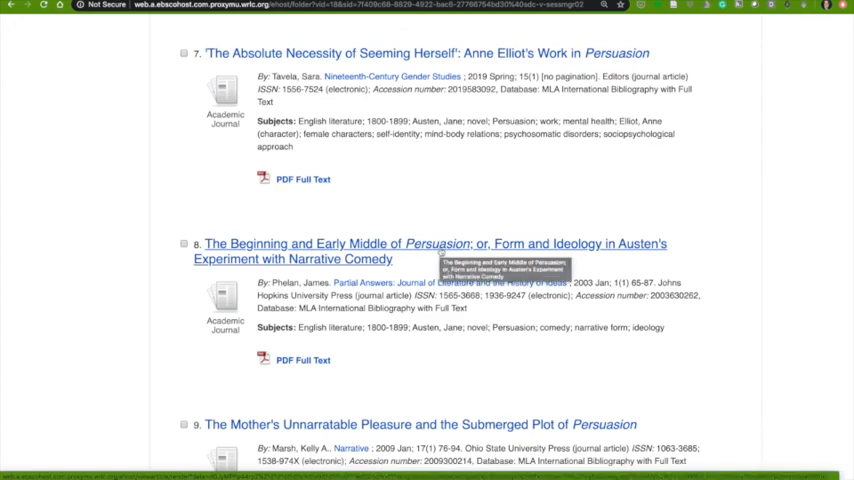
pyautogui.scroll(3)
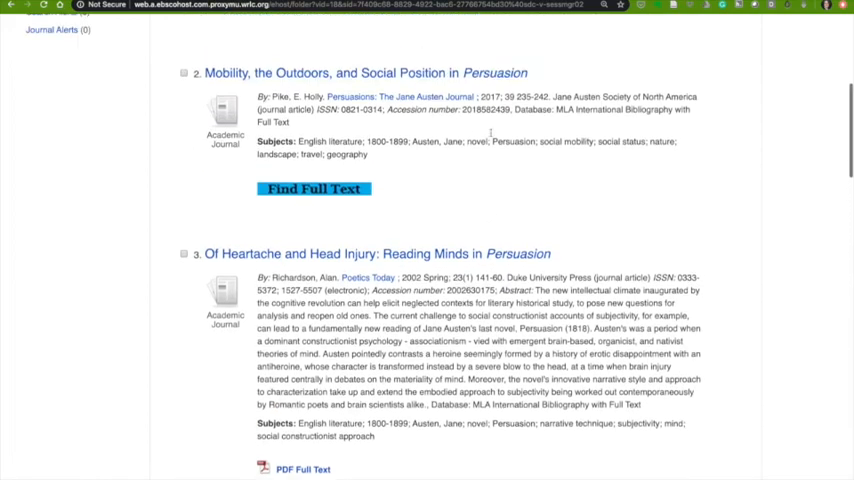
pyautogui.scroll(3)
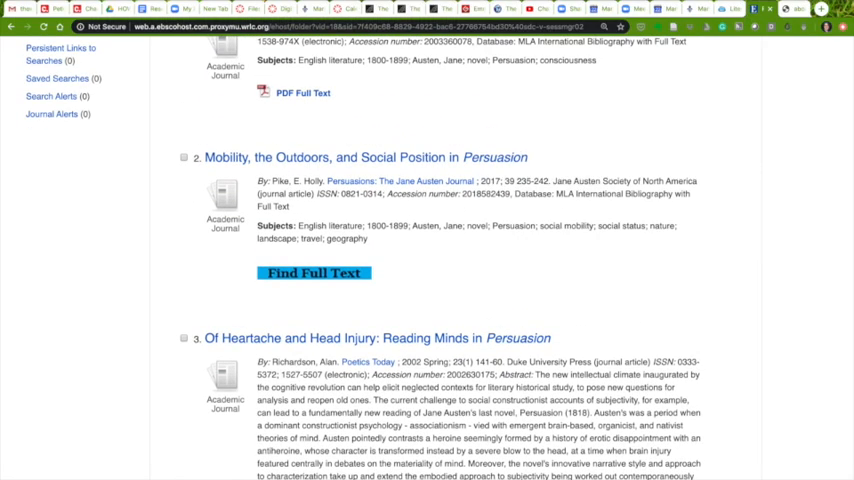